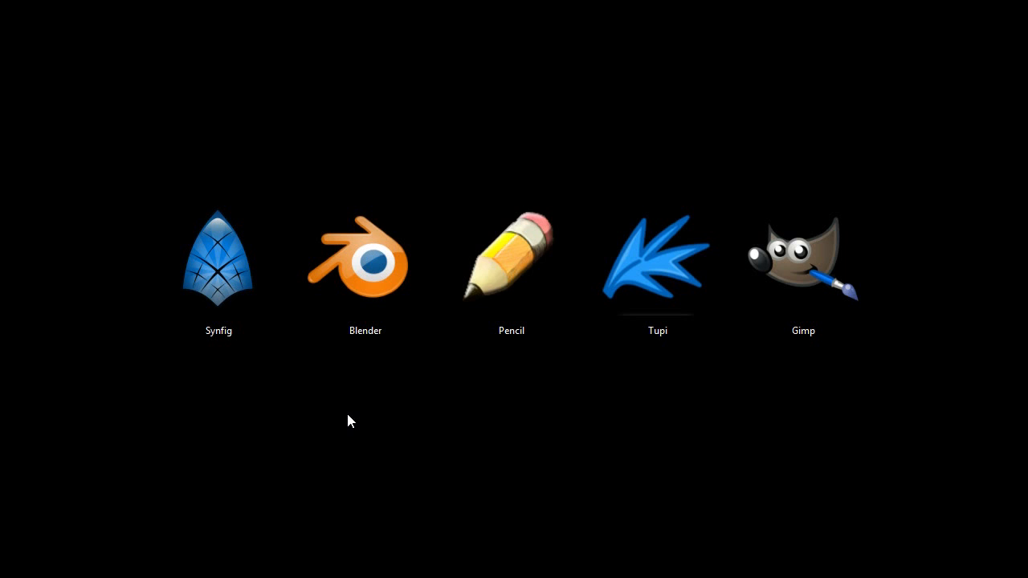
mouse_move(305, 417)
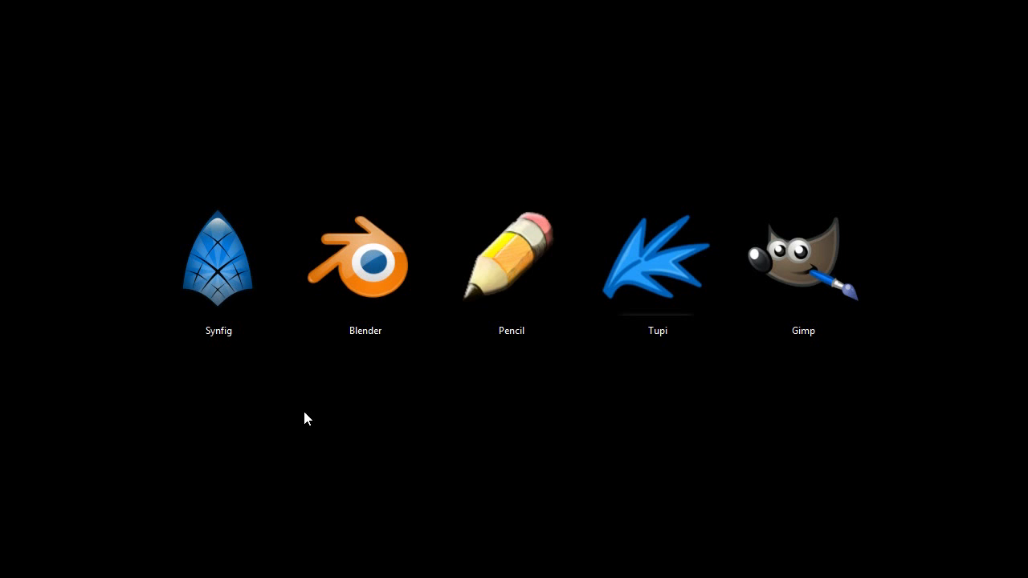
Step: Add a keyframe in the Keyframes panel and raise the stick figure's arm for the next pose
left_click(219, 265)
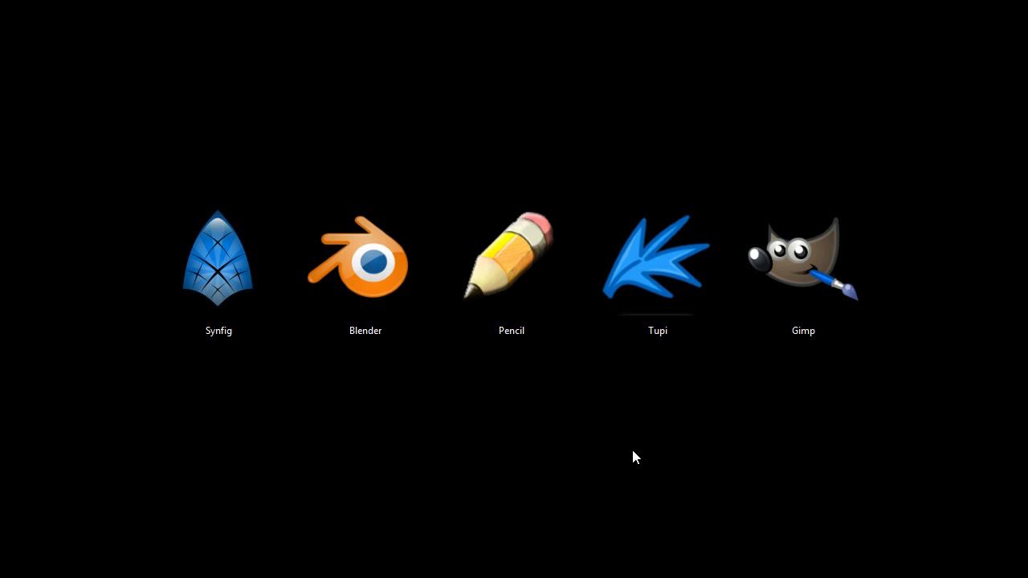
mouse_move(237, 447)
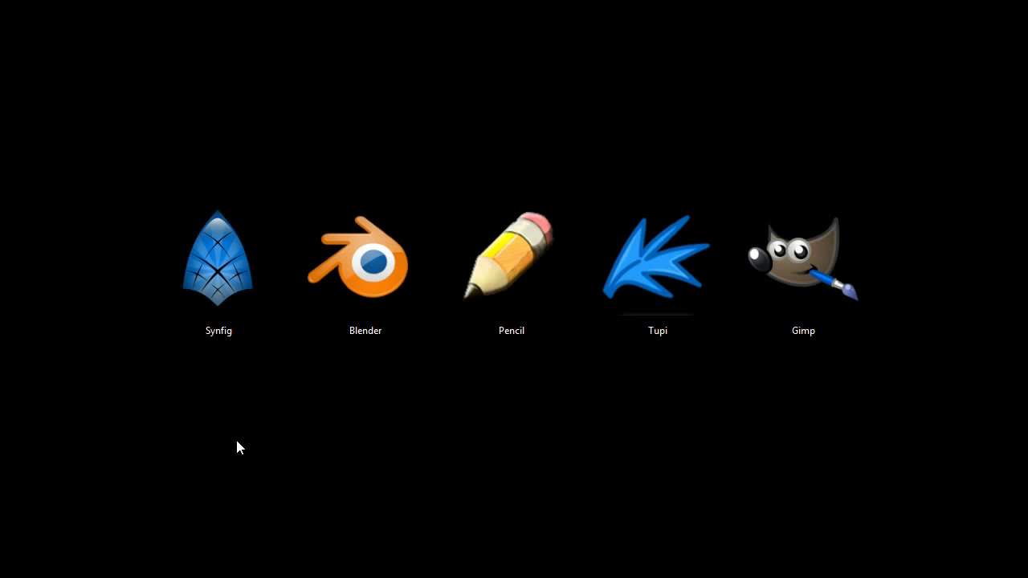
mouse_move(222, 441)
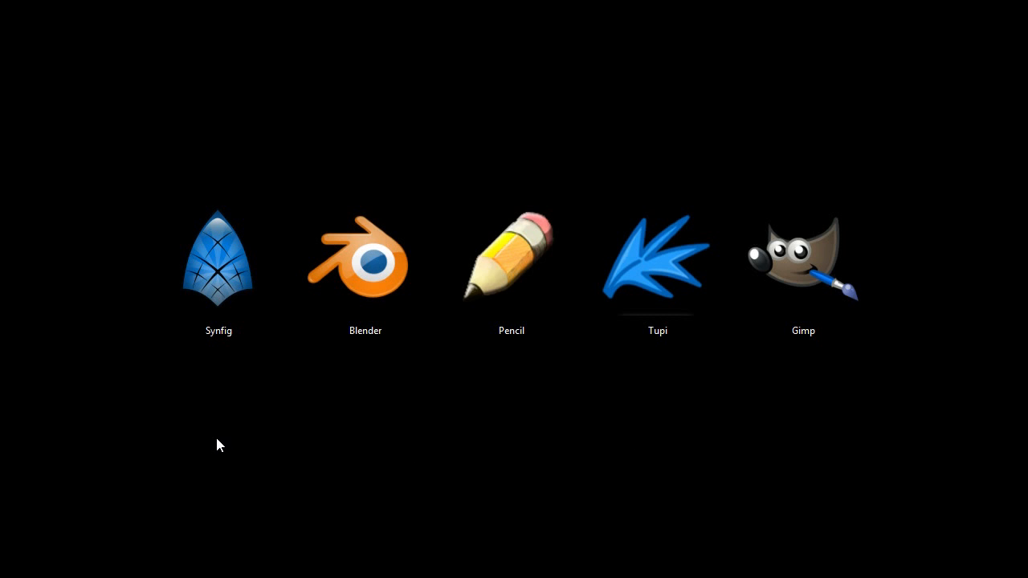
mouse_move(228, 437)
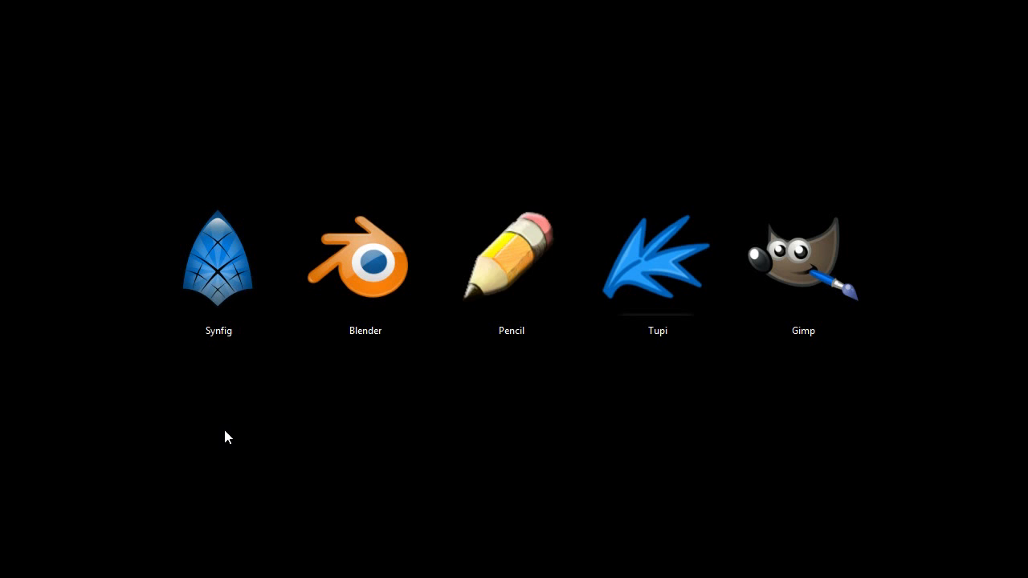
mouse_move(232, 424)
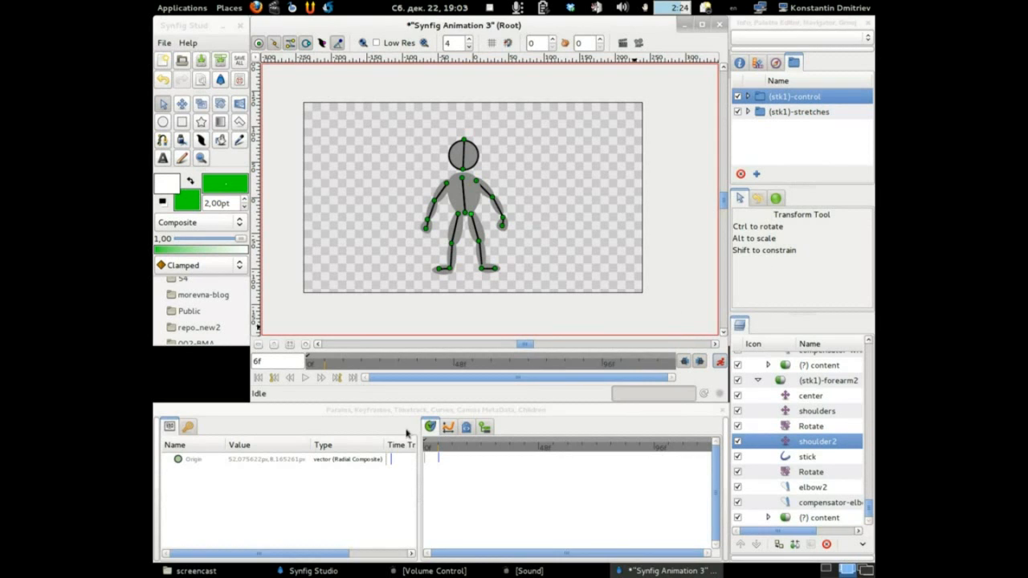
left_click(170, 551)
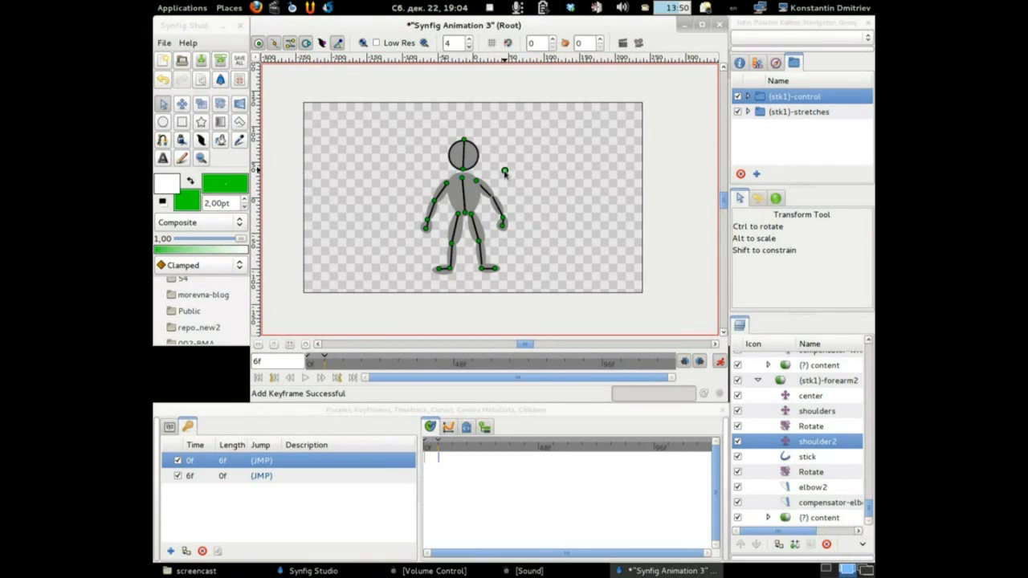
left_click_drag(504, 170, 490, 127)
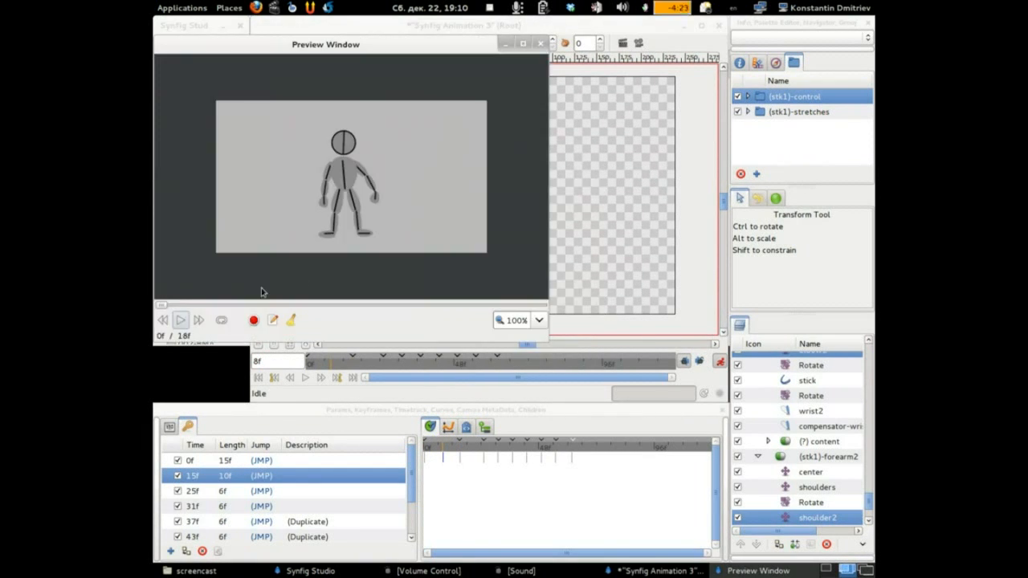
Step: Play the stick-figure arm-raising preview in the Preview Window, then pause it
left_click(179, 320)
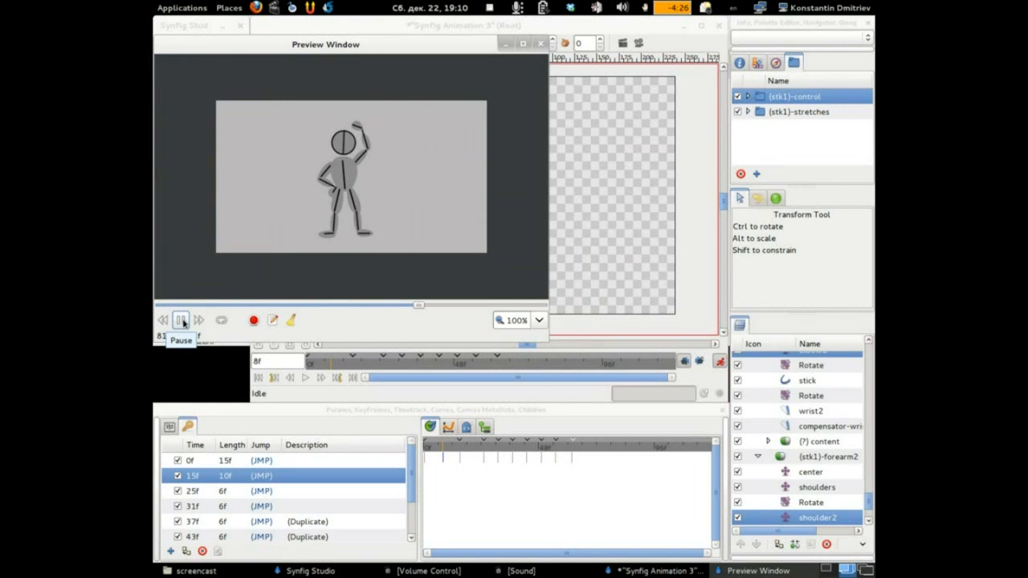
left_click(539, 43)
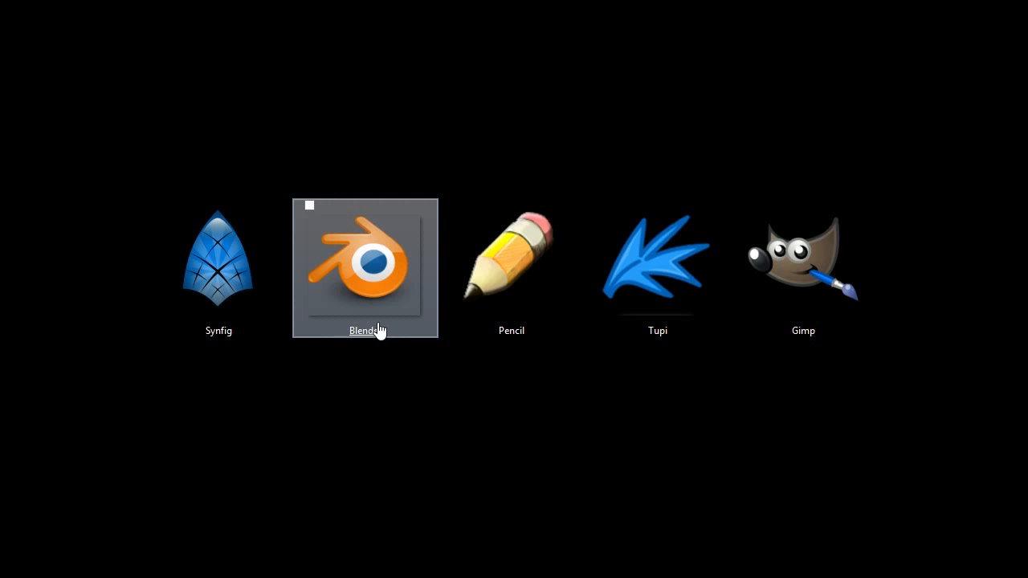
mouse_move(395, 431)
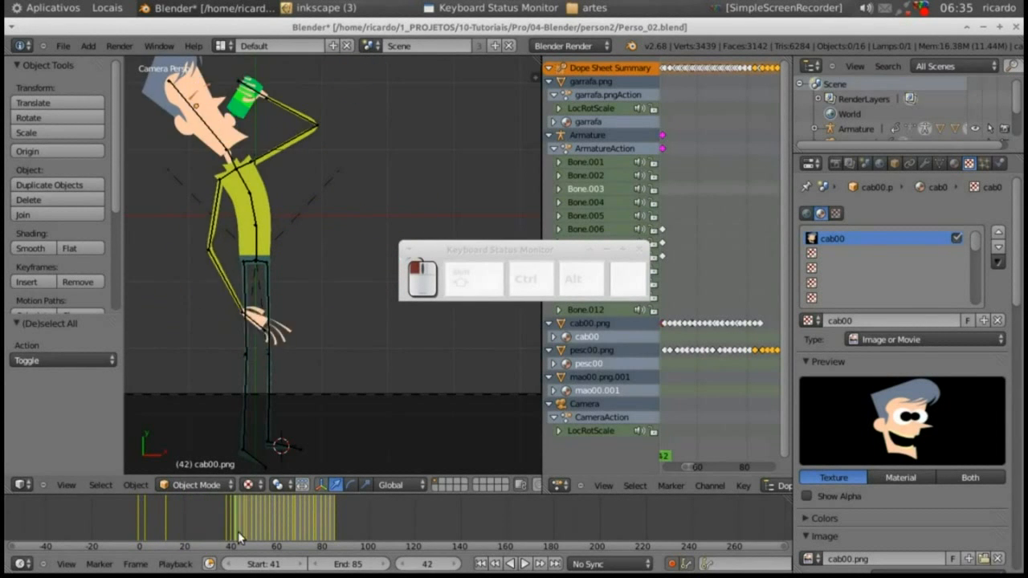
Step: Rewind the drinking animation, zoom onto the head, step to a later frame and select the head plane
left_click(313, 533)
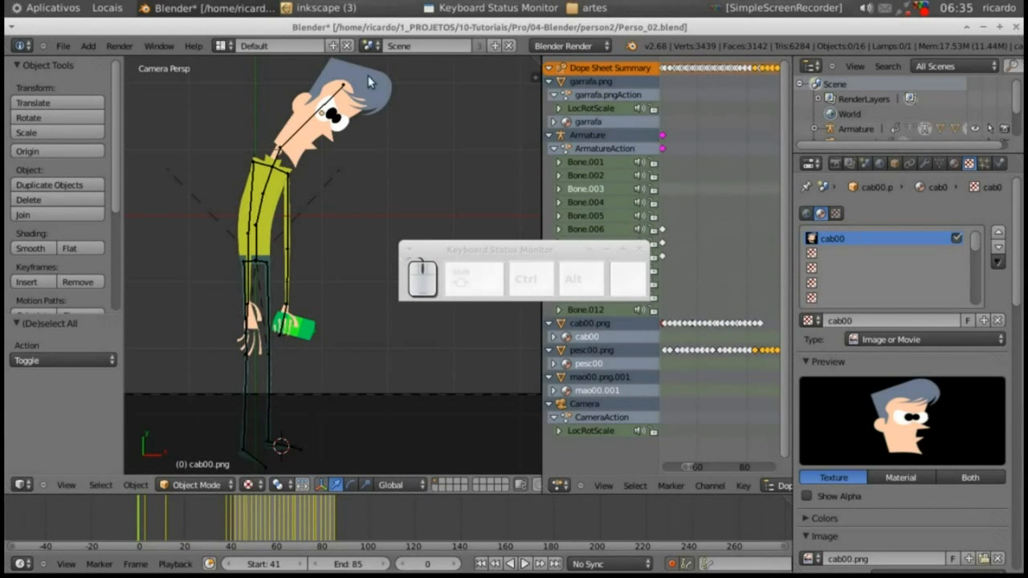
key("shift")
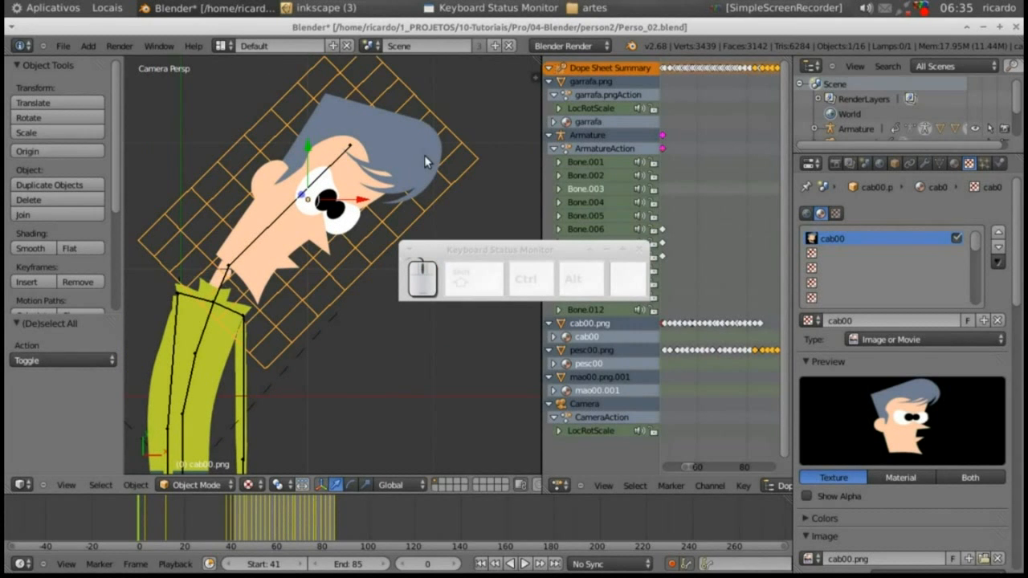
mouse_move(167, 521)
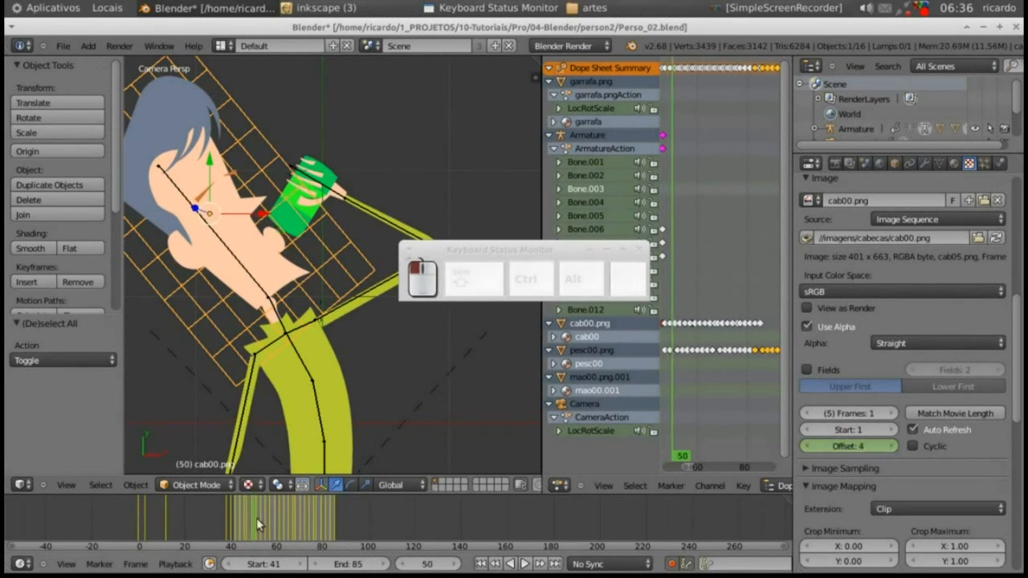
left_click(265, 517)
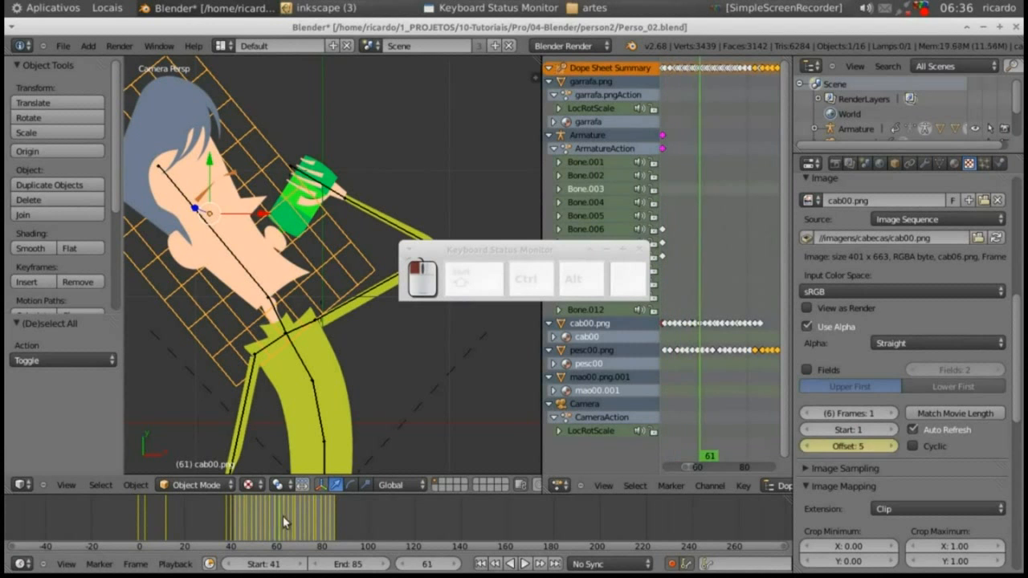
left_click(319, 7)
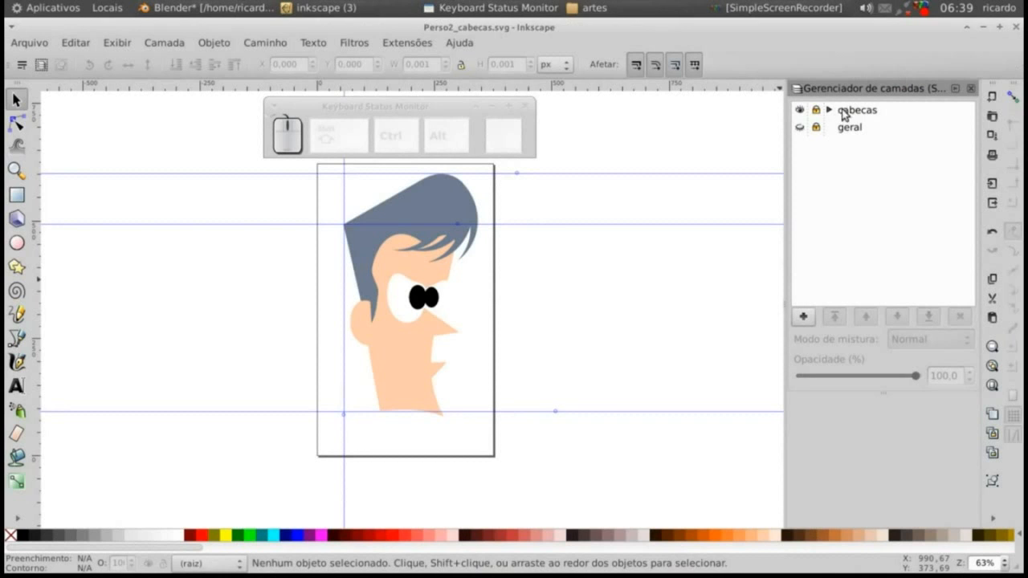
Step: Expand the cabecas layer group and toggle cab01 and cab02b visibility, leaving the cab01 head shown
left_click(829, 109)
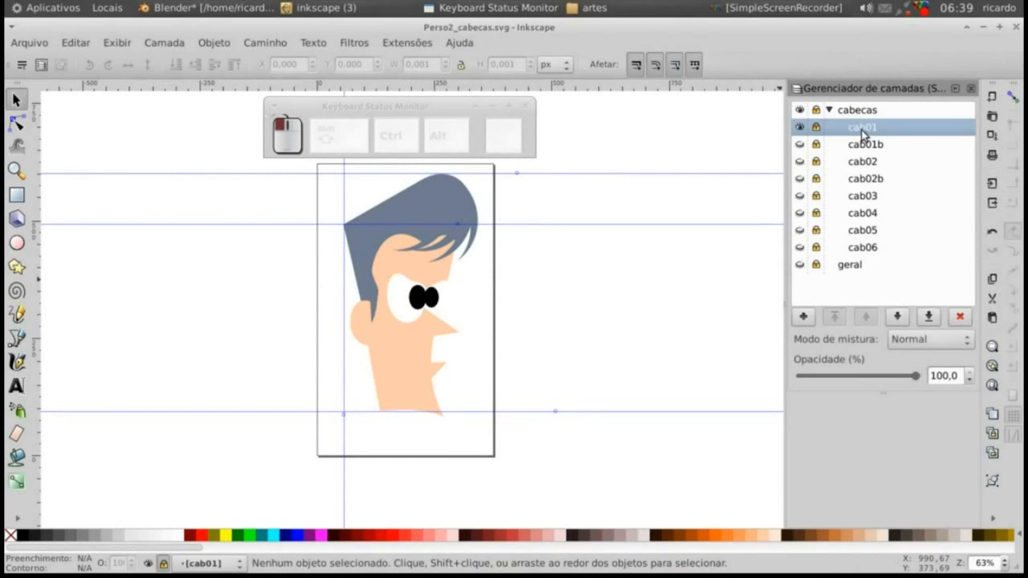
left_click(800, 127)
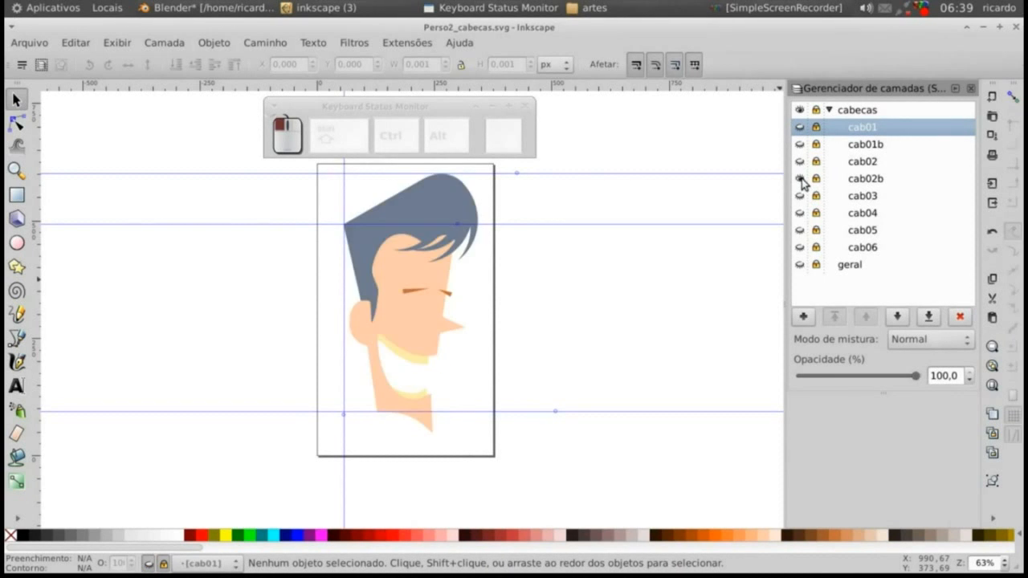
left_click(800, 196)
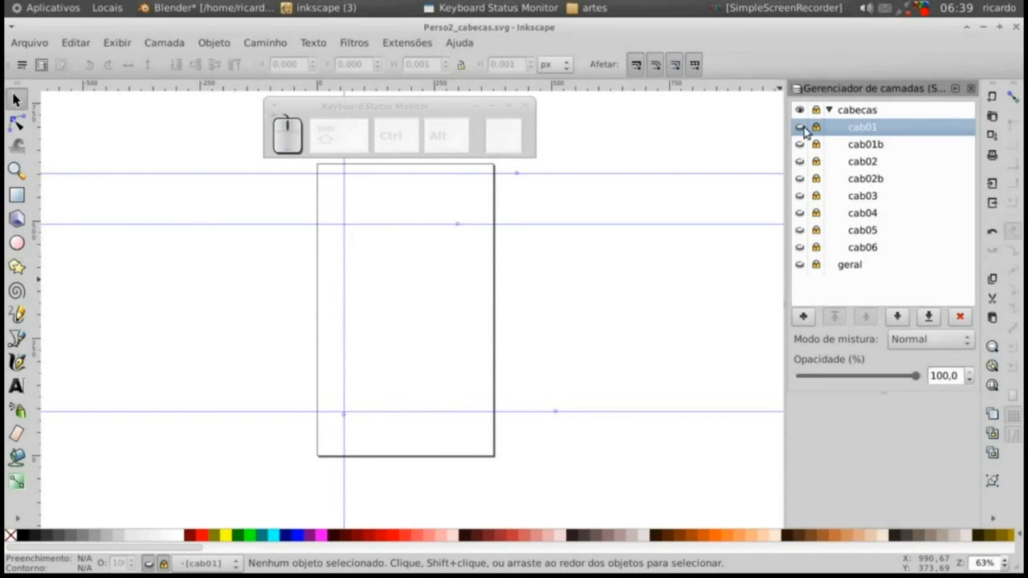
left_click(799, 127)
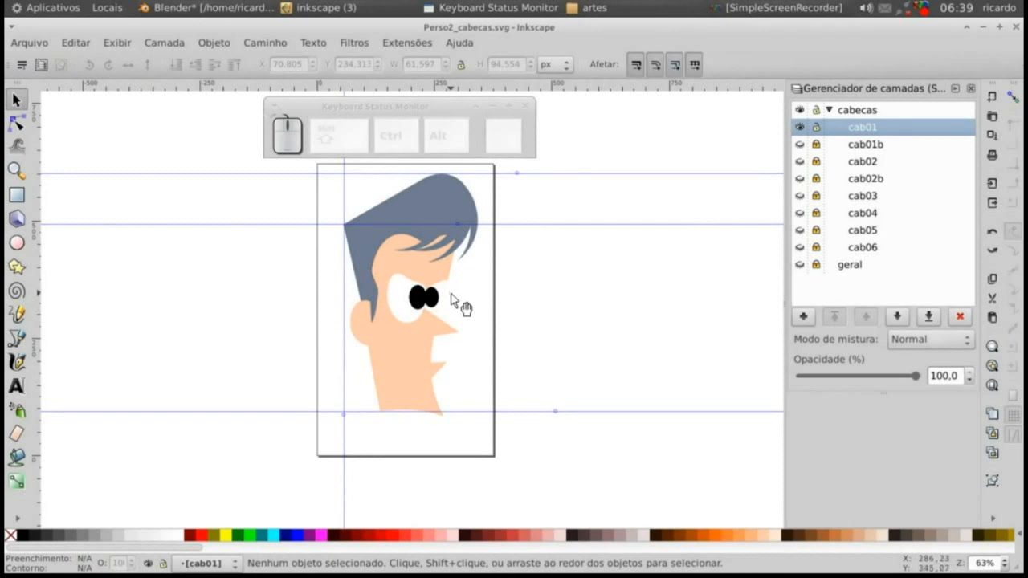
left_click(164, 8)
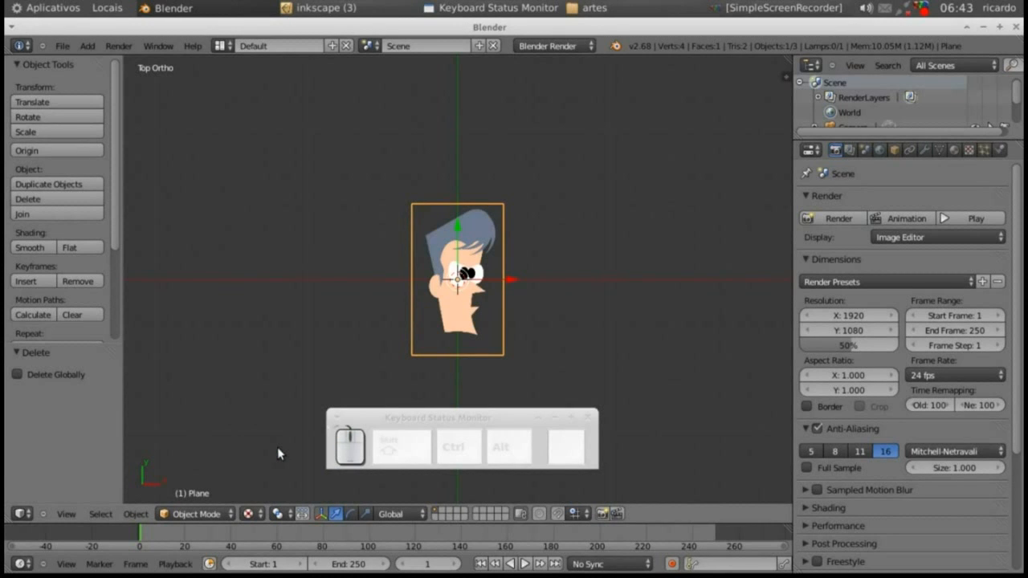
Step: View the cartoon head texture on its single plane in the Top Ortho viewport
left_click(321, 514)
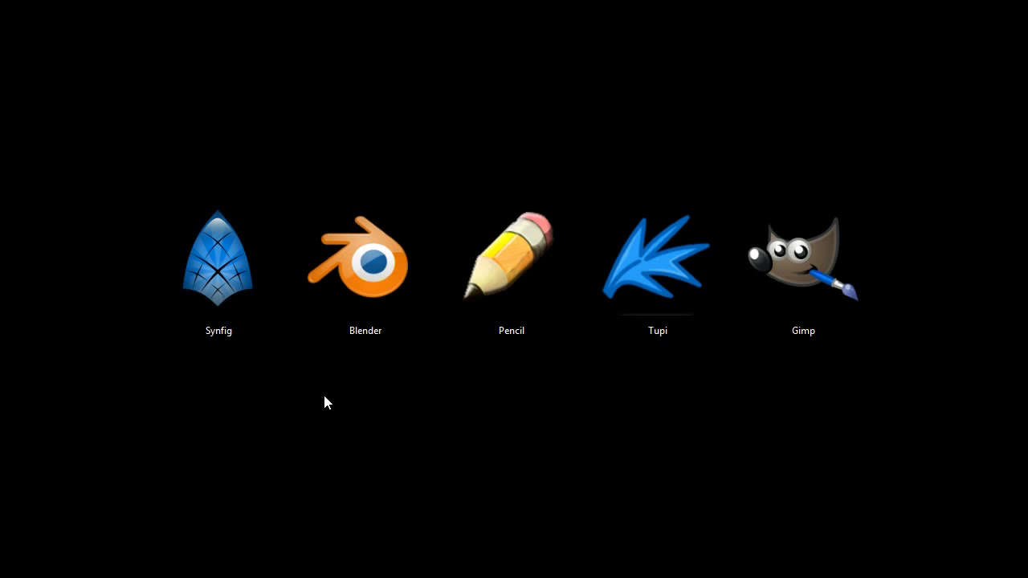
Step: Launch the Pencil demo, scrub to later frames for the circle drawing, rewind and play it
left_click(511, 265)
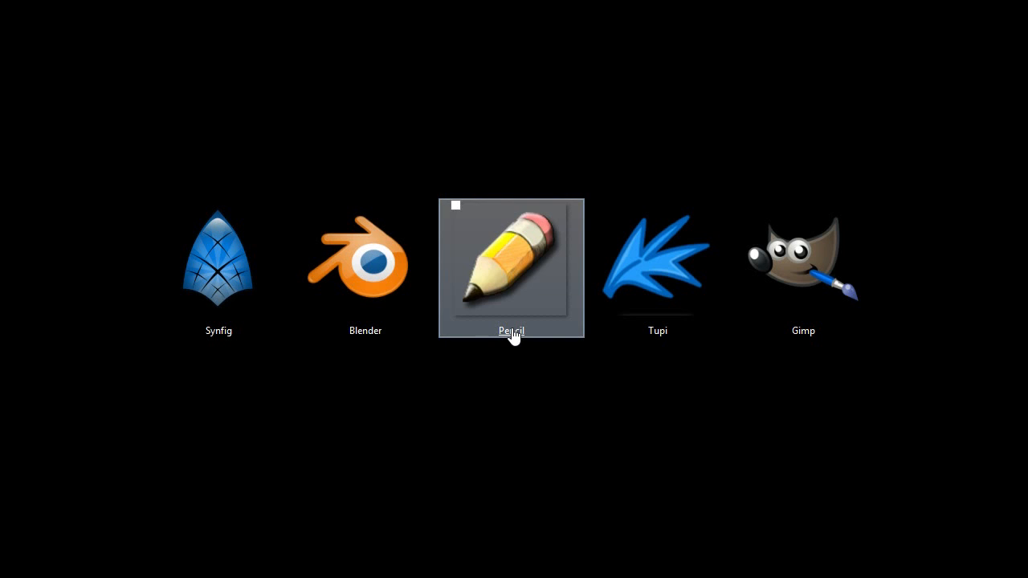
double_click(510, 267)
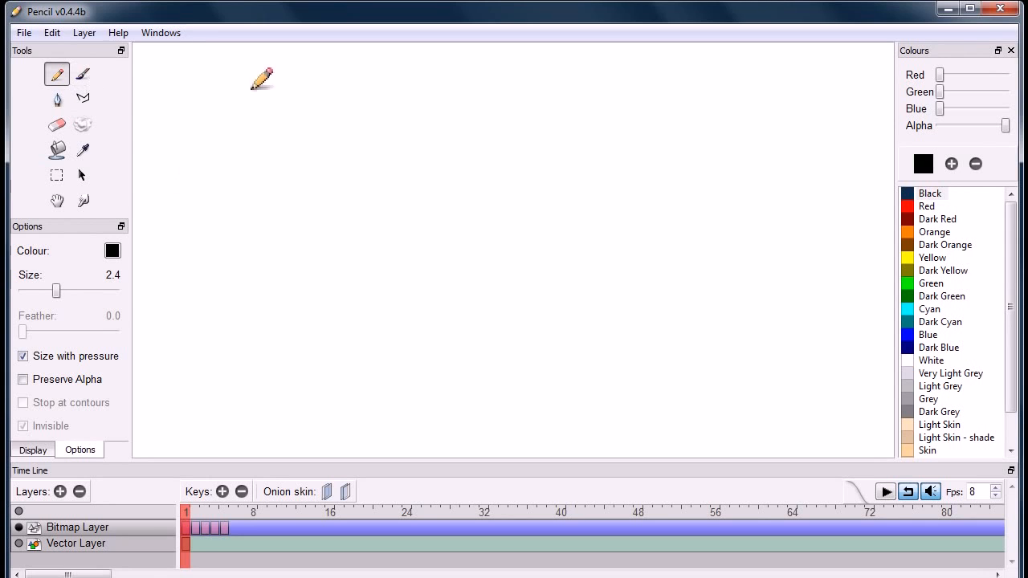
left_click_drag(260, 80, 228, 382)
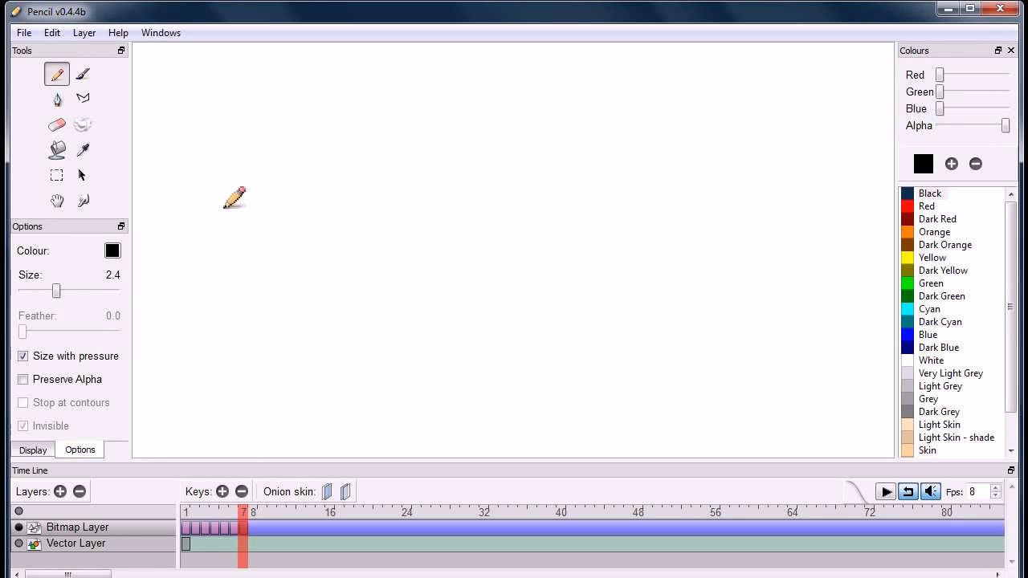
mouse_move(469, 498)
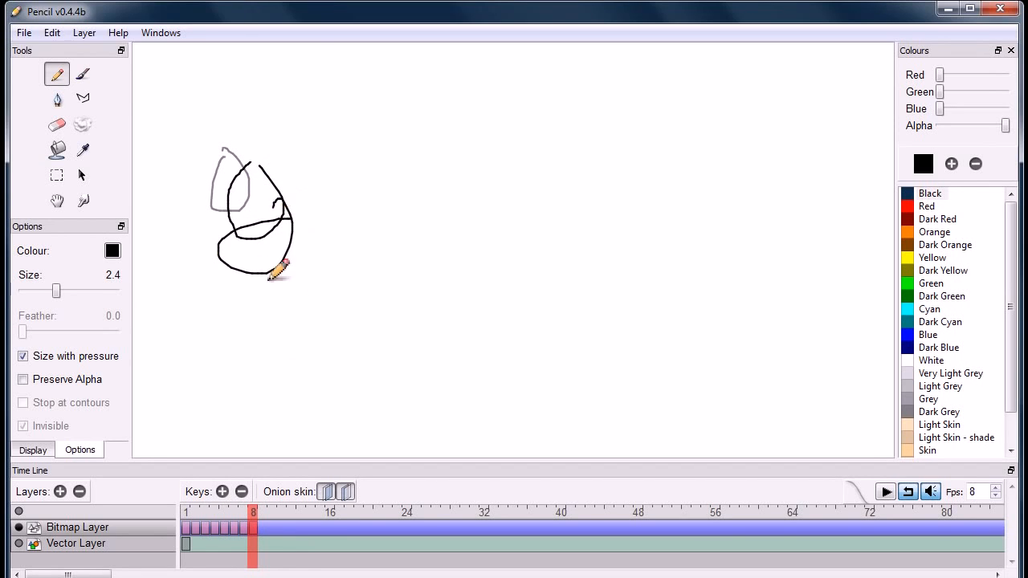
left_click(884, 492)
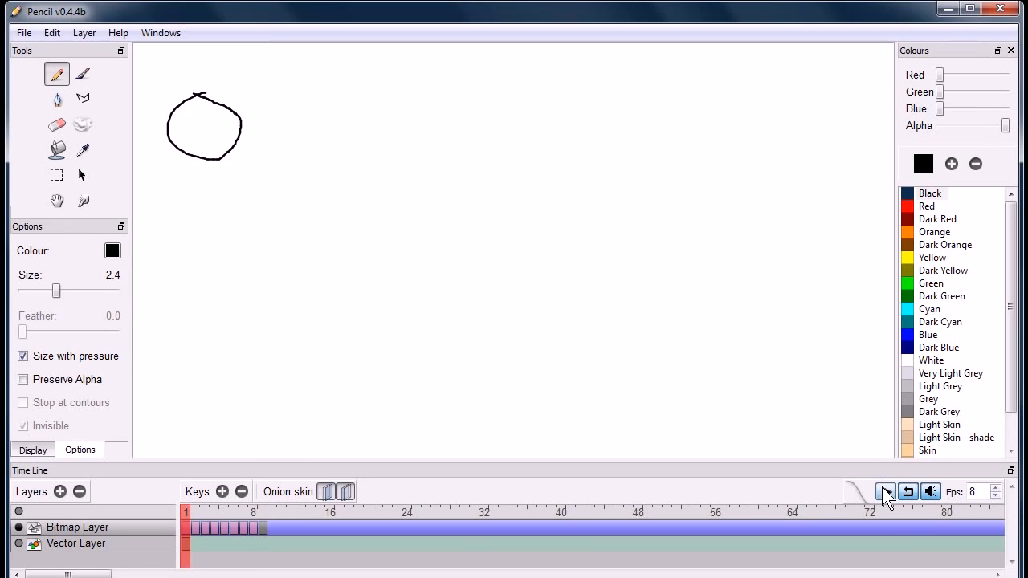
left_click(883, 492)
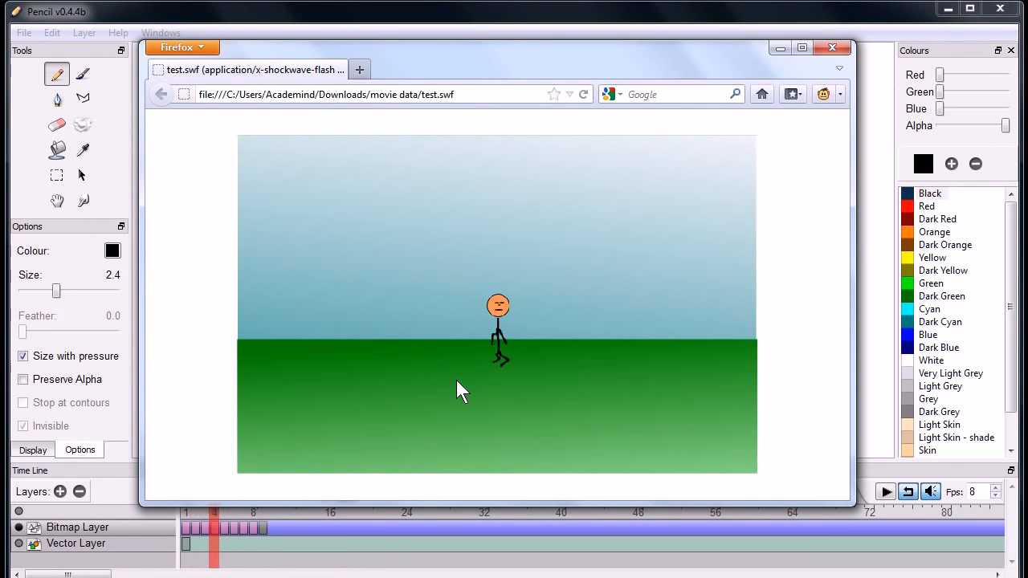
Step: Watch the exported test.swf stick-figure animation in a Firefox tab
left_click(885, 491)
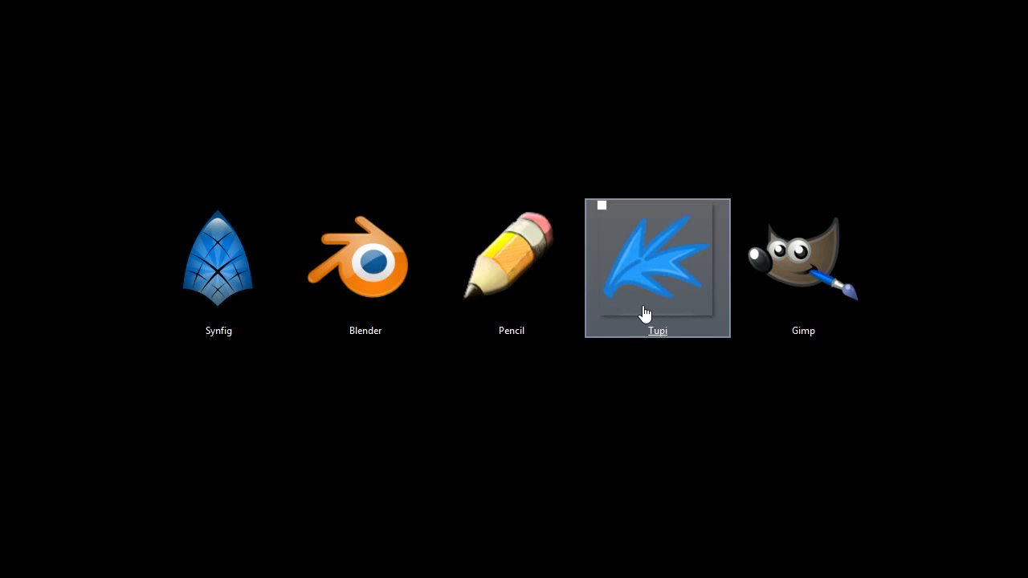
mouse_move(667, 385)
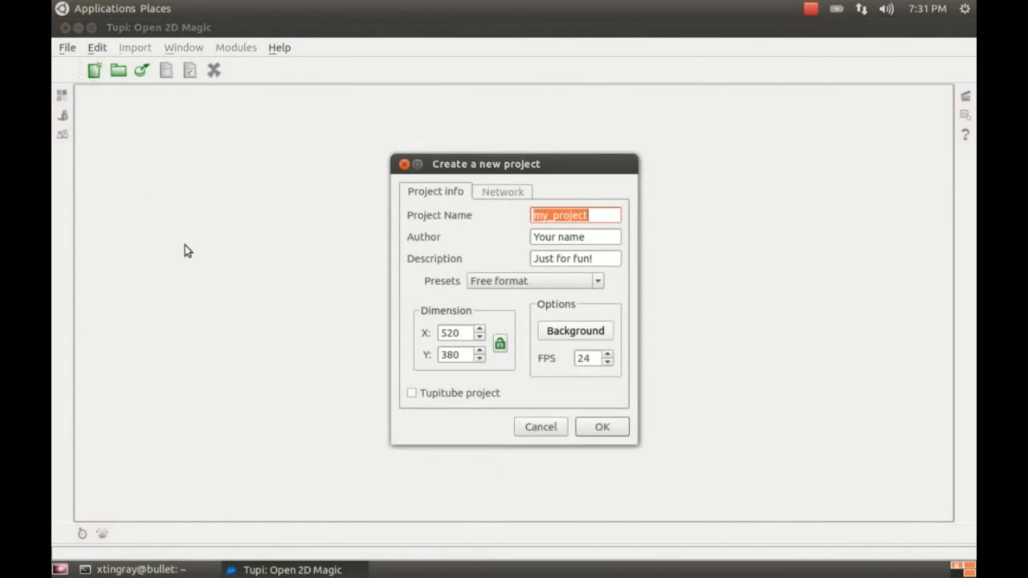
Step: Import landscape.svg through Import > SVG File and return to the animation stage
left_click(601, 427)
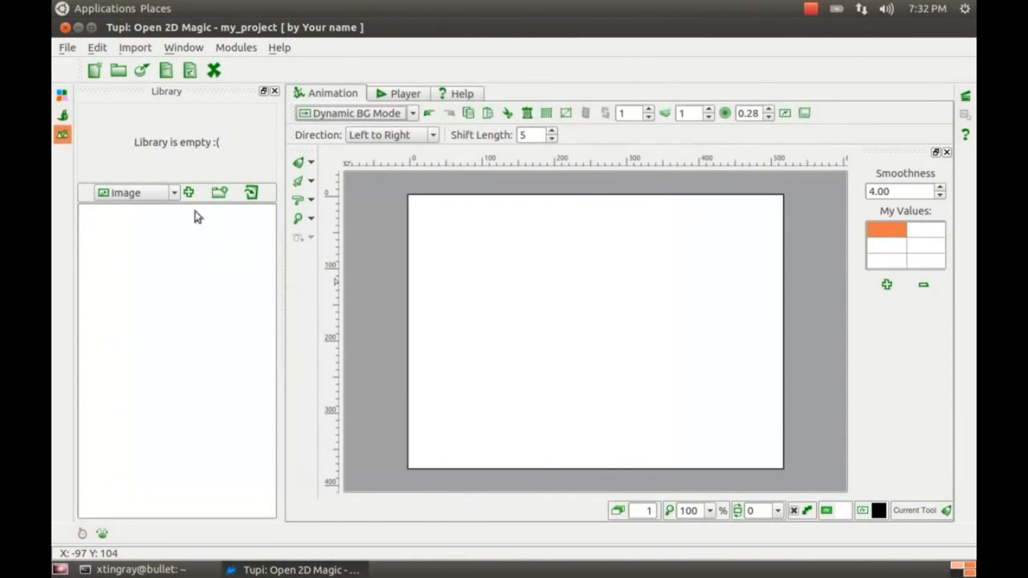
left_click(188, 192)
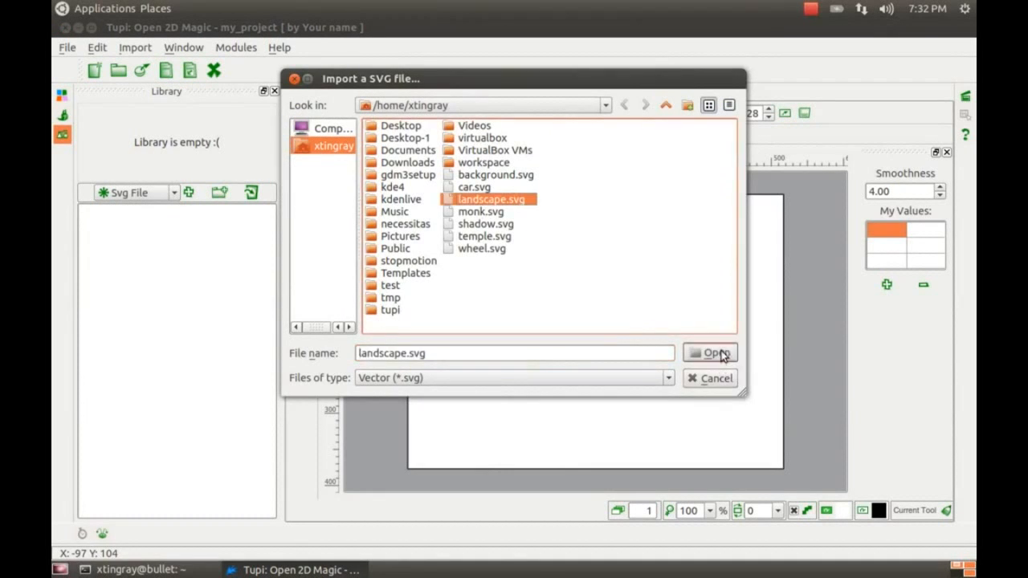
left_click(714, 353)
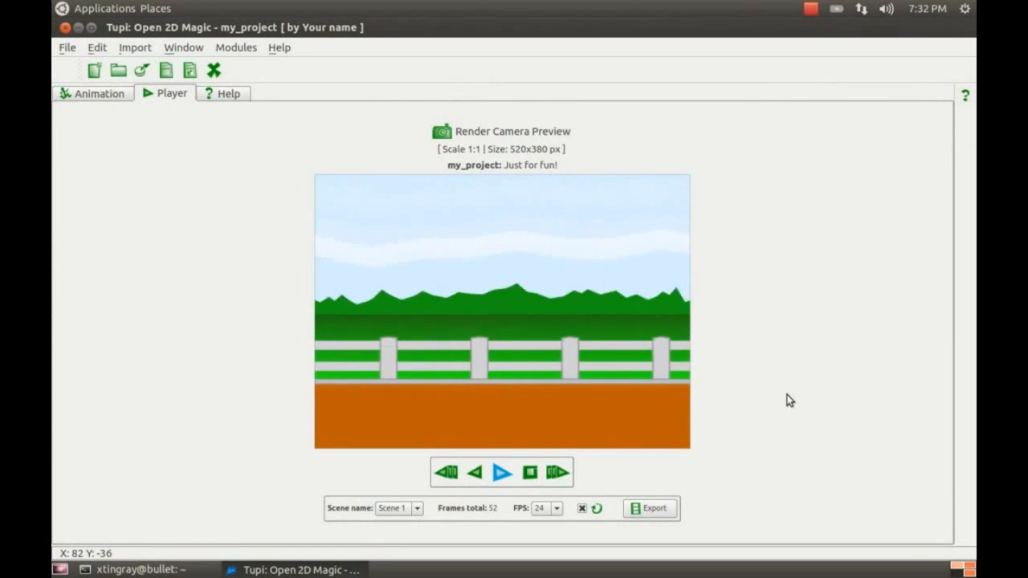
left_click(556, 472)
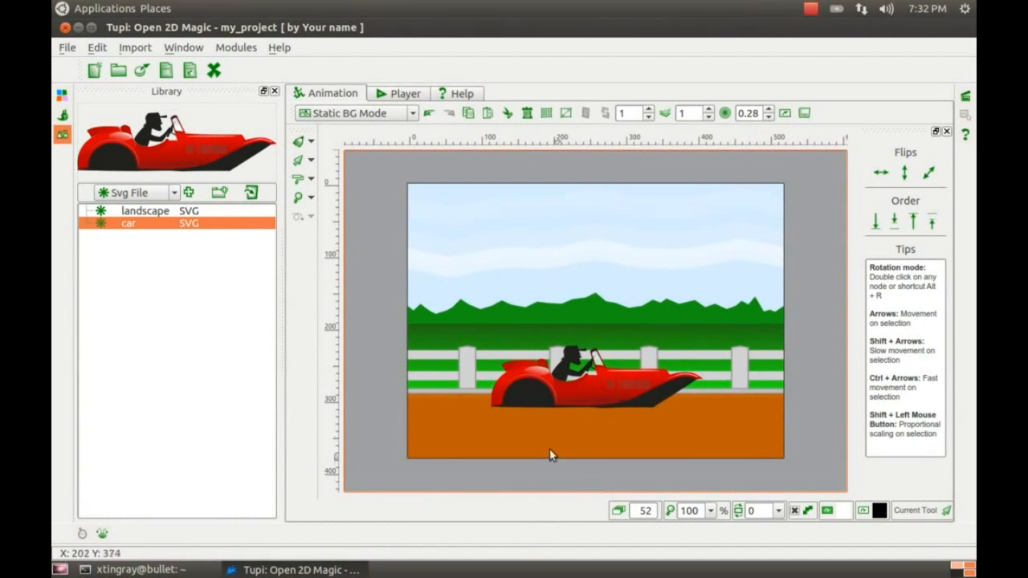
Step: Play the car-over-landscape scene in the Player tab and go back to editing
left_click(164, 93)
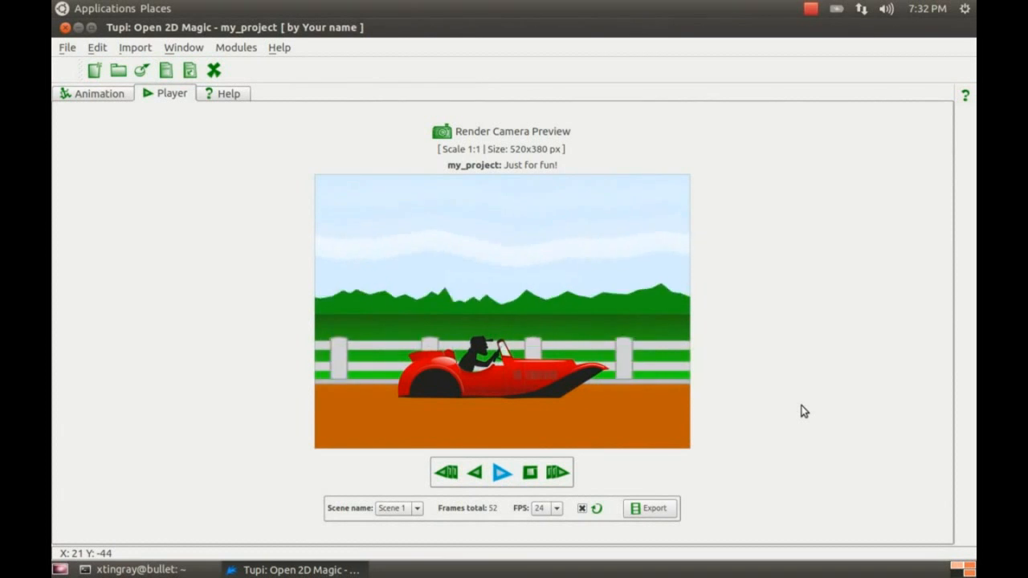
left_click(530, 472)
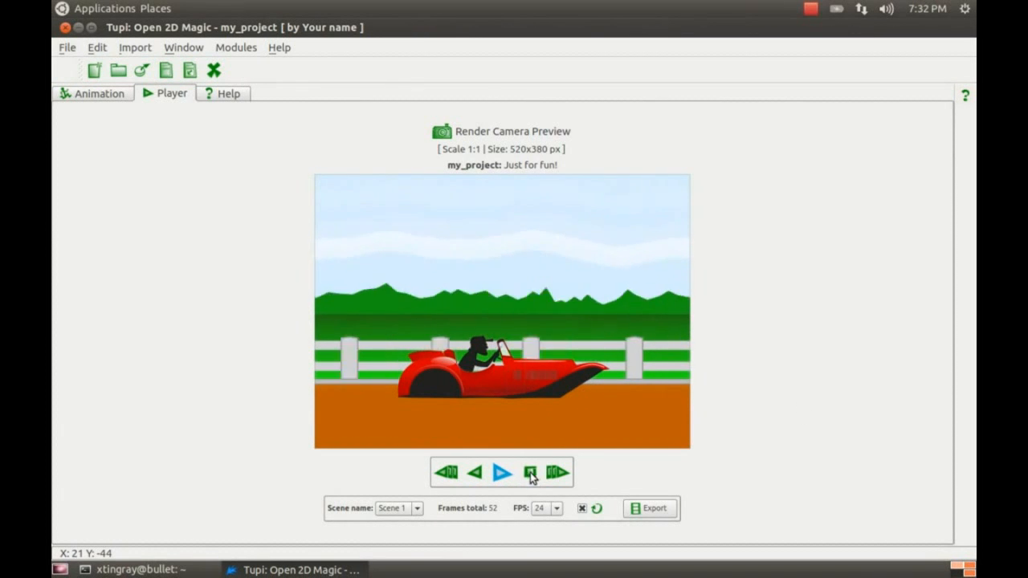
left_click(94, 93)
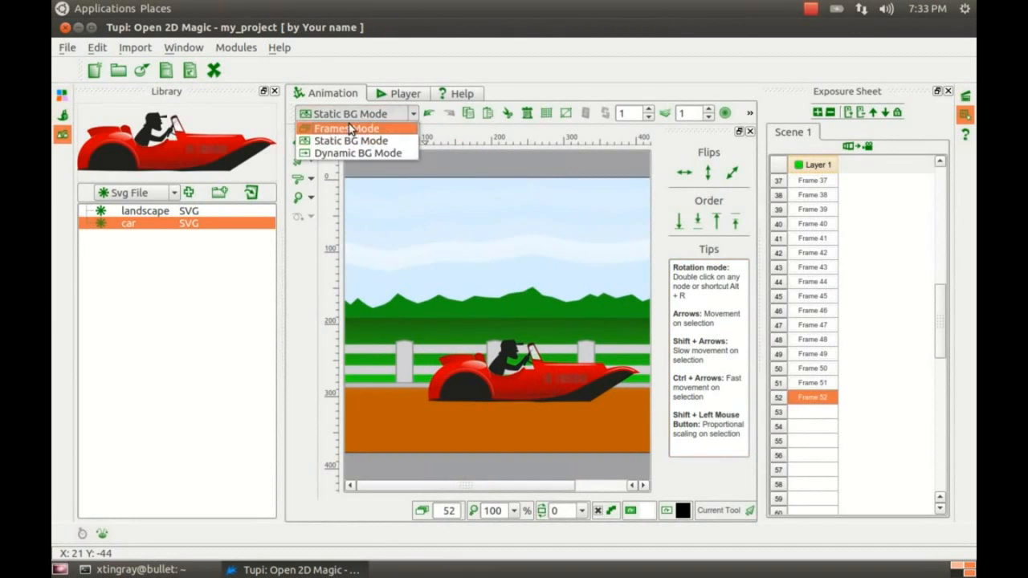
Step: In Frames Mode set a rotation tween on the wheel via Set Properties and play the moving car in Player
left_click(345, 129)
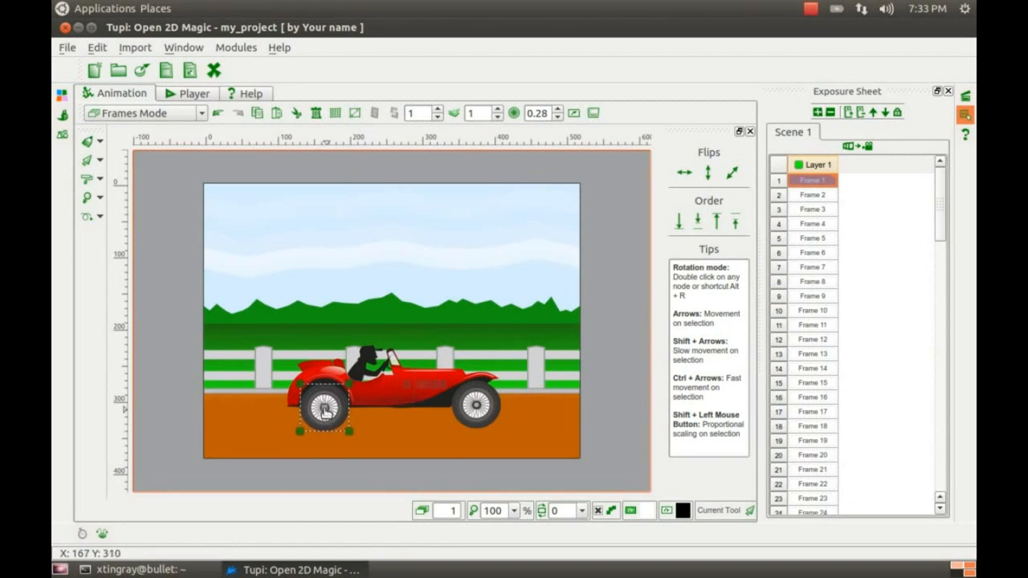
left_click(87, 215)
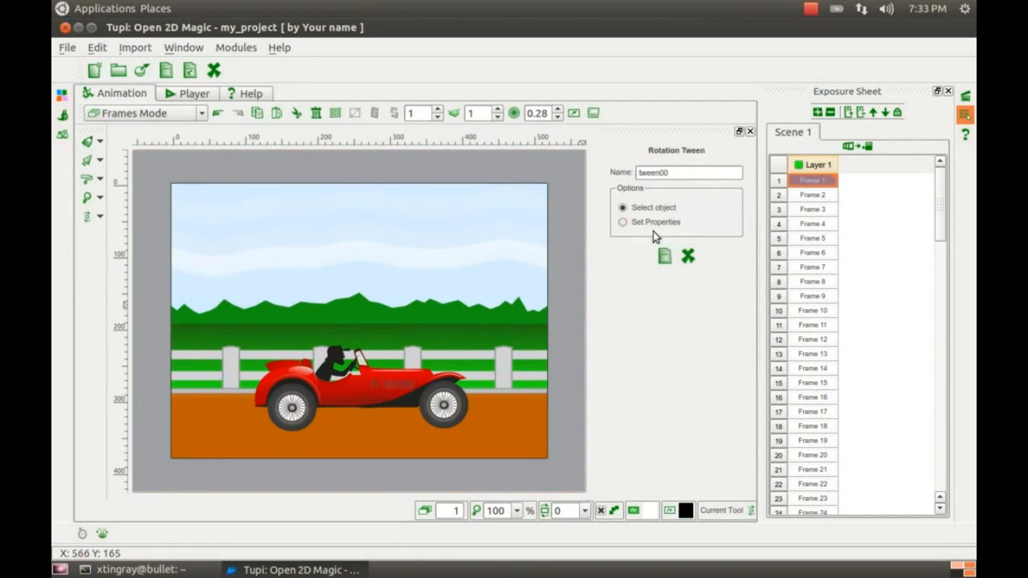
left_click(732, 173)
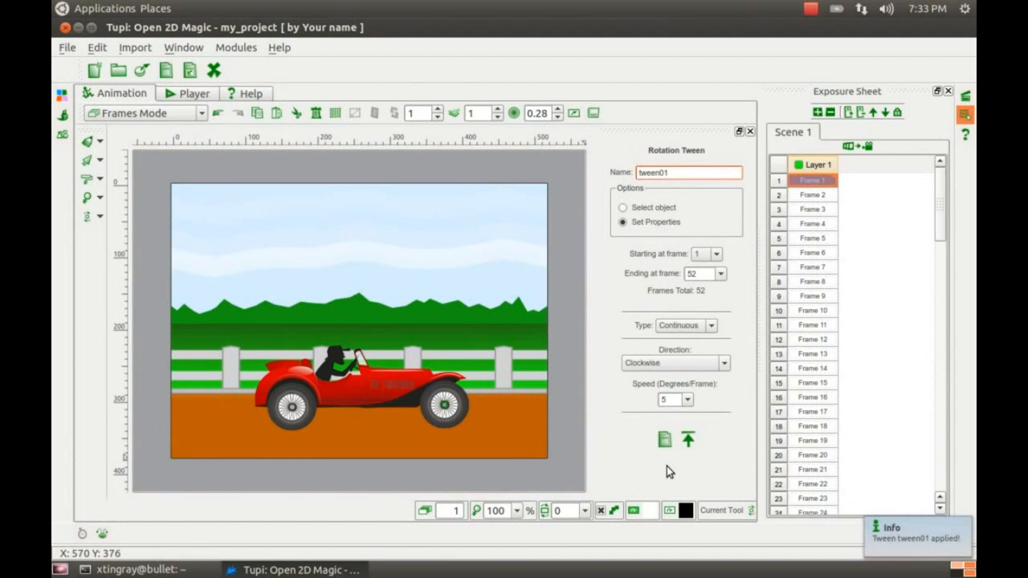
left_click(164, 93)
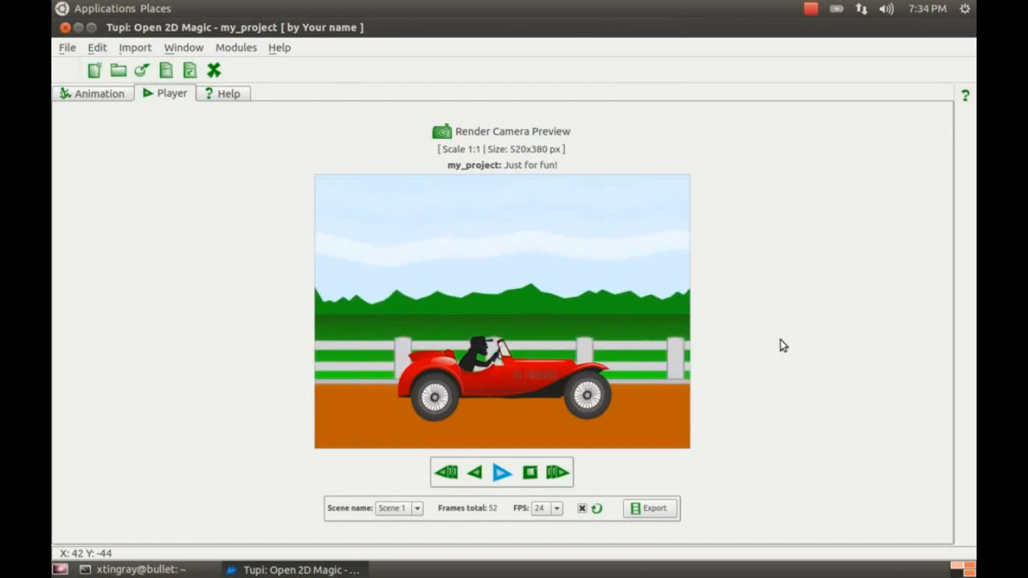
left_click(810, 8)
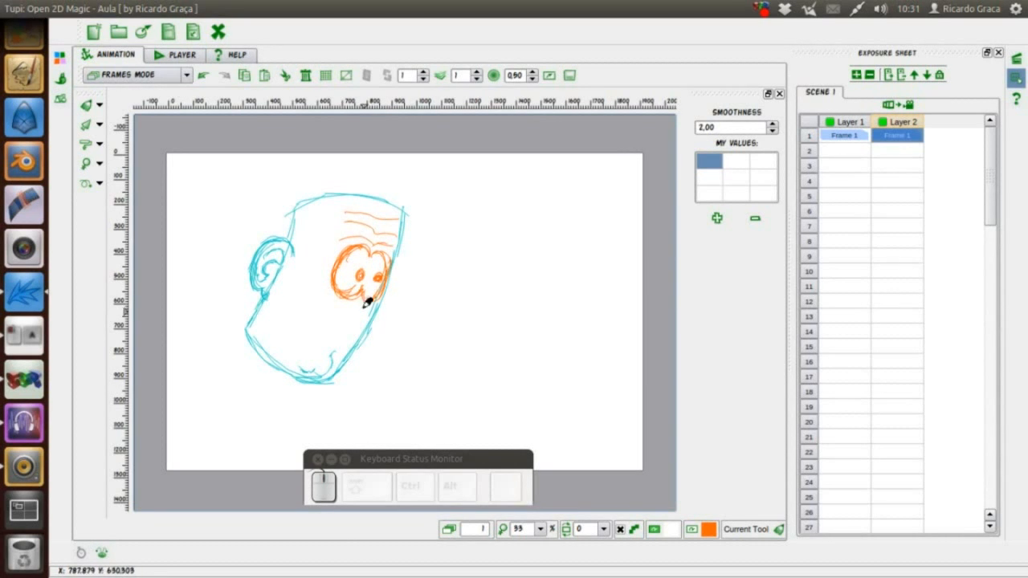
Step: Sketch face strokes and paste a Layer 3 frame into frames so each layer spans ten frames
left_click(856, 76)
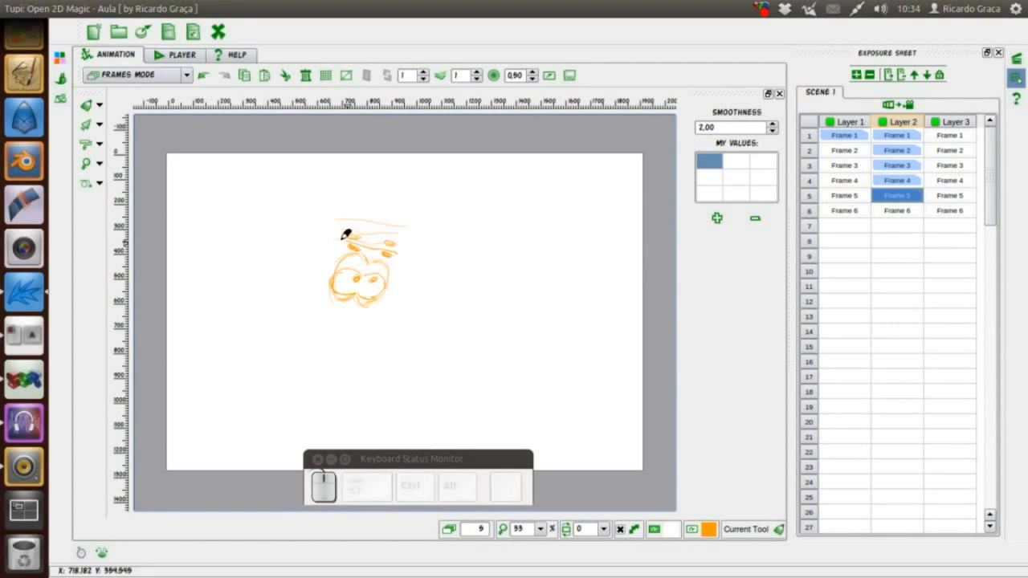
left_click(897, 211)
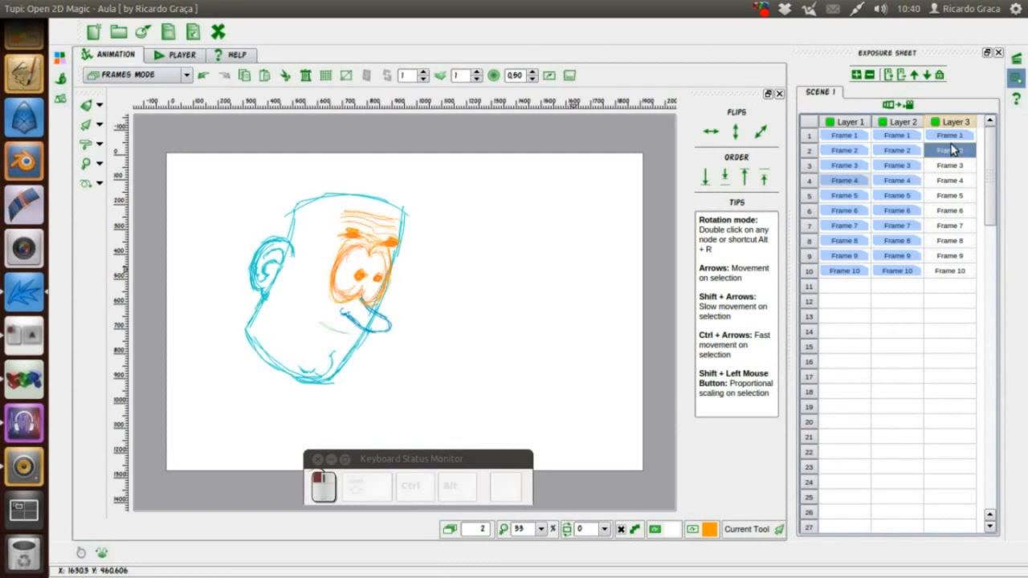
right_click(951, 180)
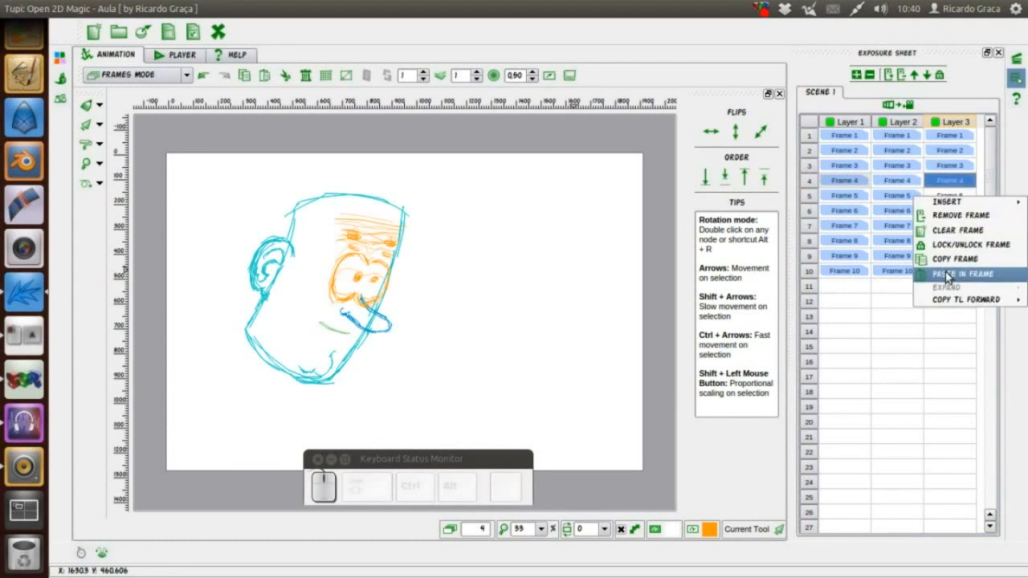
left_click(954, 273)
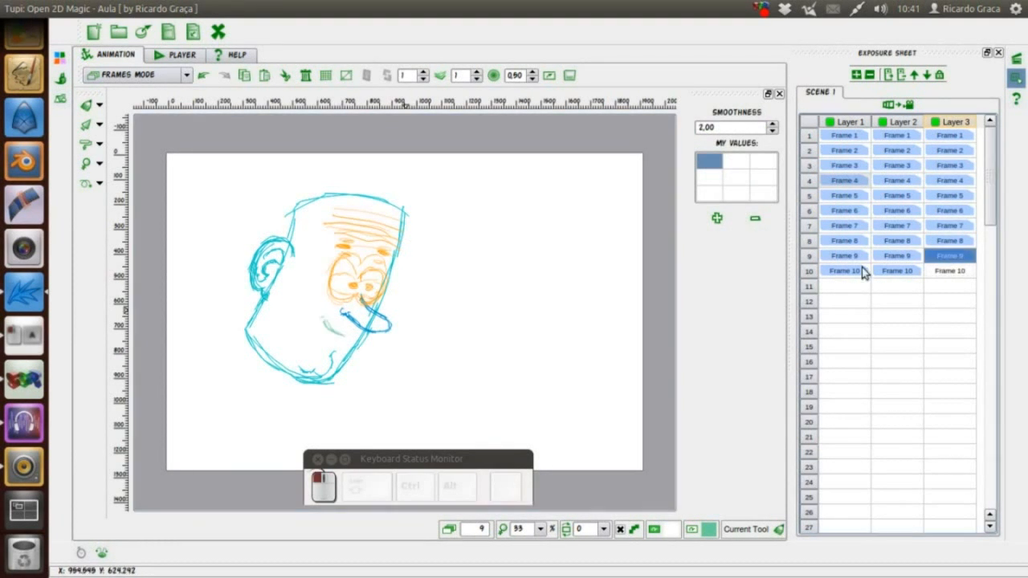
left_click(158, 54)
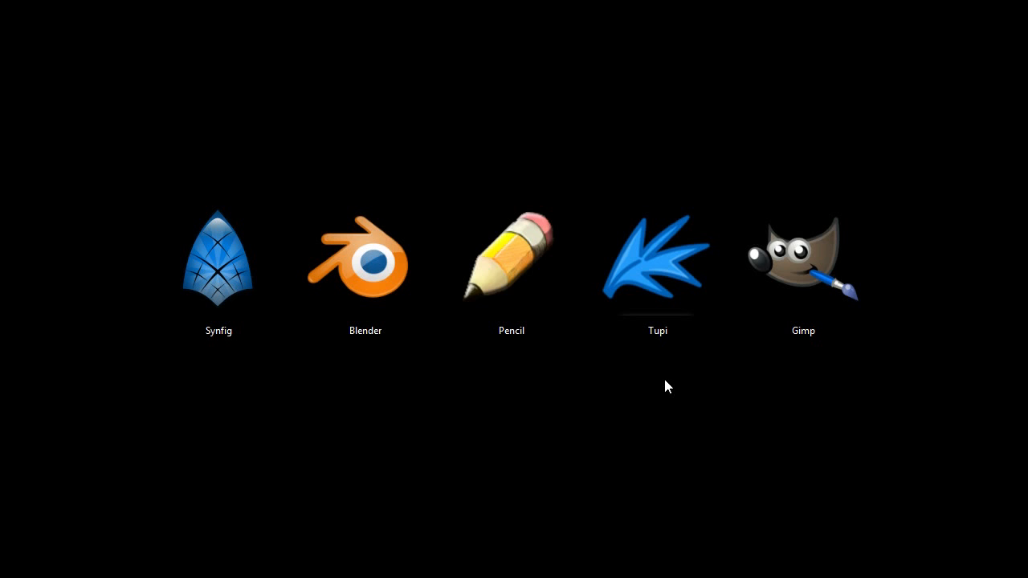
mouse_move(784, 403)
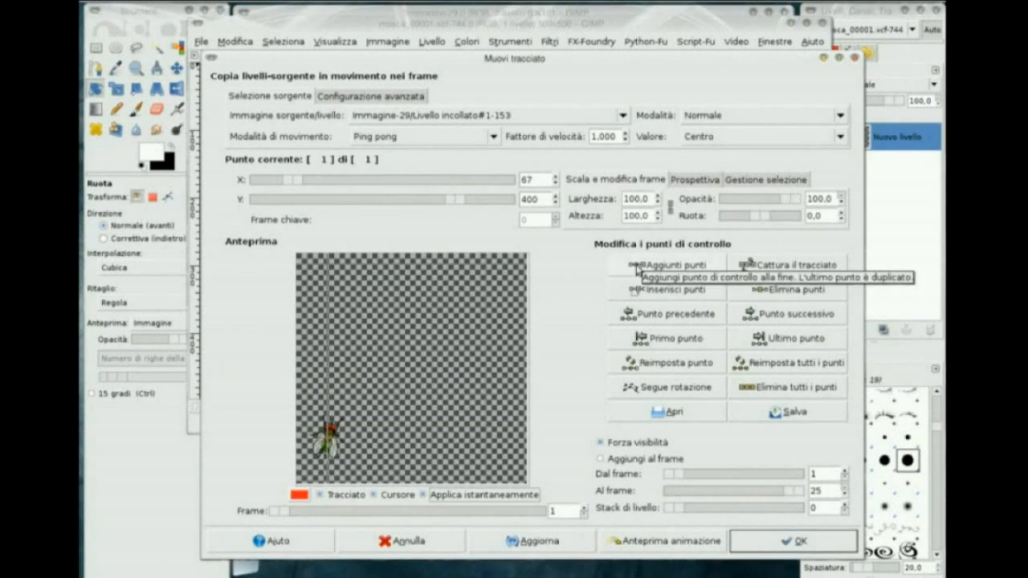
Step: Add control points to the fly's Move Path and step through them to review the loop
left_click(672, 265)
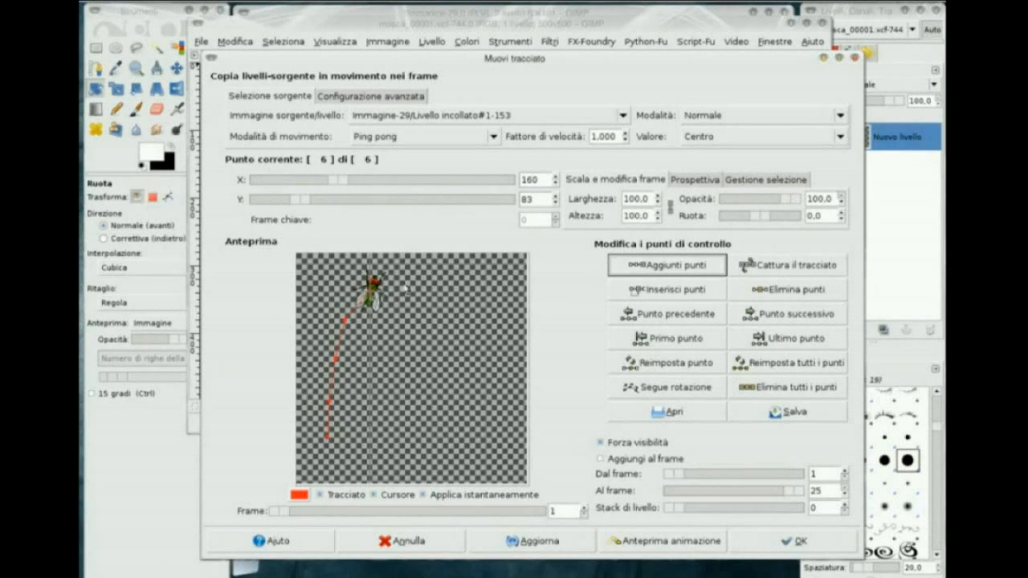
left_click(666, 264)
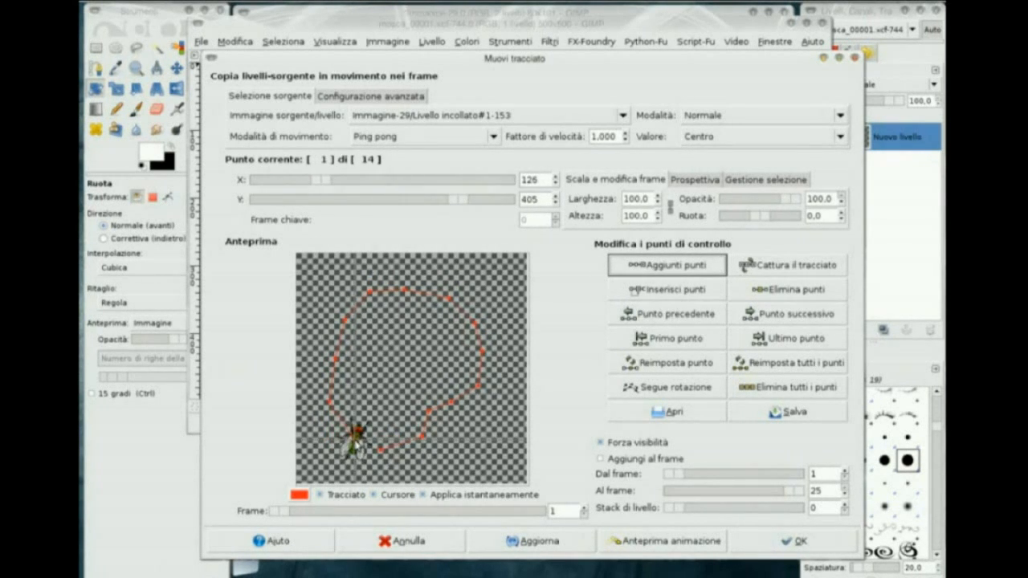
left_click(789, 313)
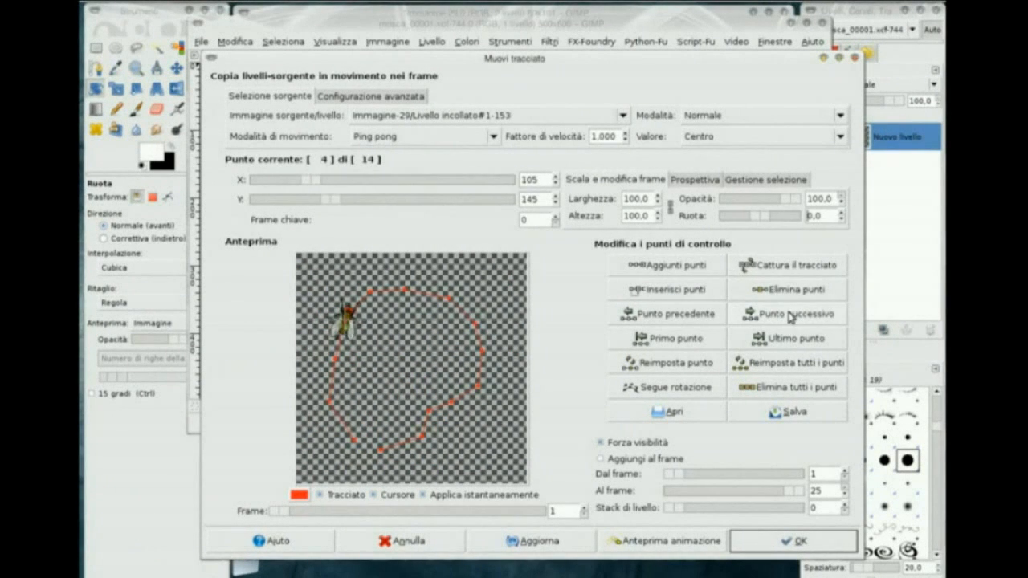
left_click(787, 313)
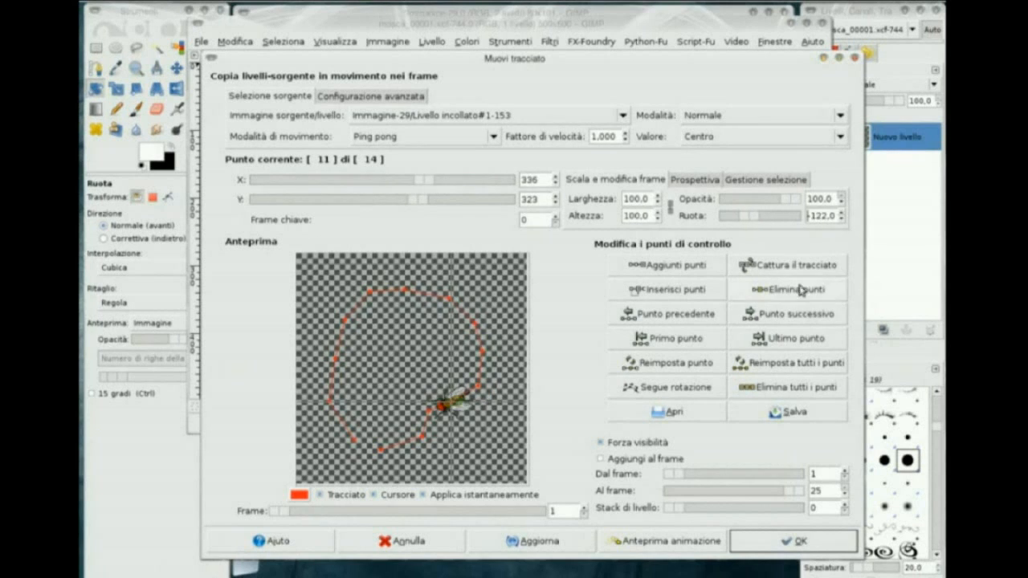
left_click(675, 337)
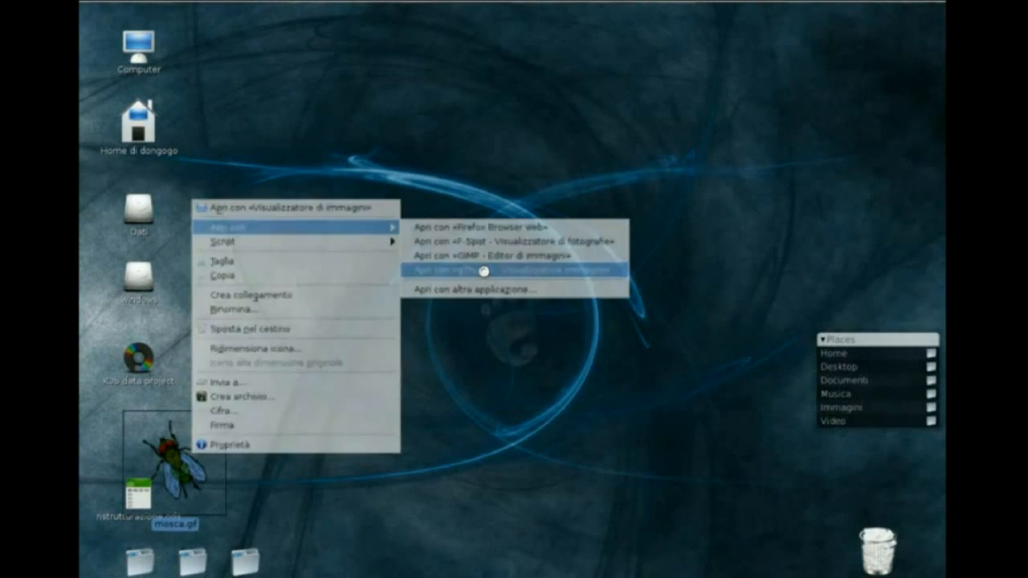
Step: Open the fly GIF from the desktop with the chosen application via Open With
left_click(514, 273)
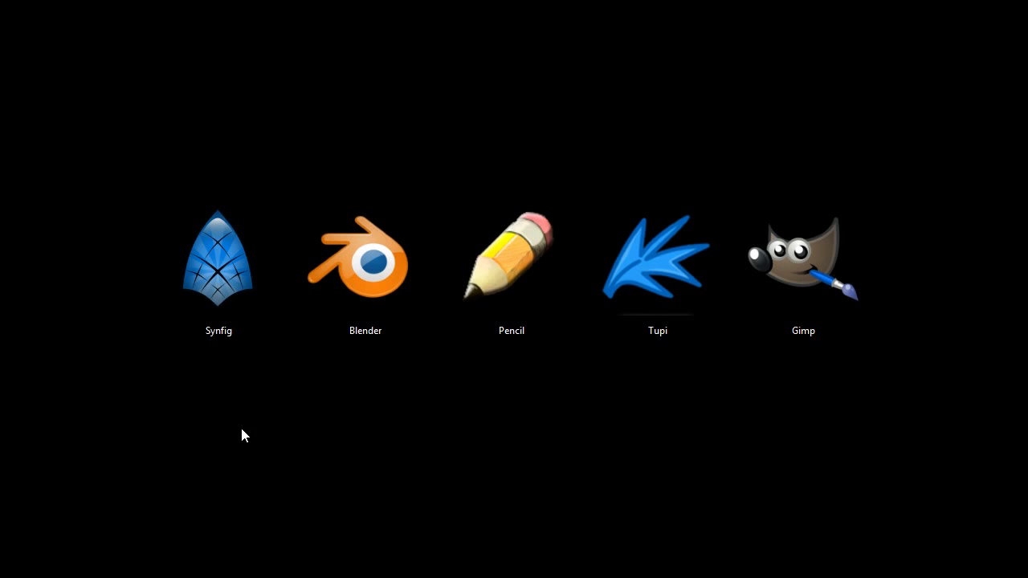
mouse_move(205, 424)
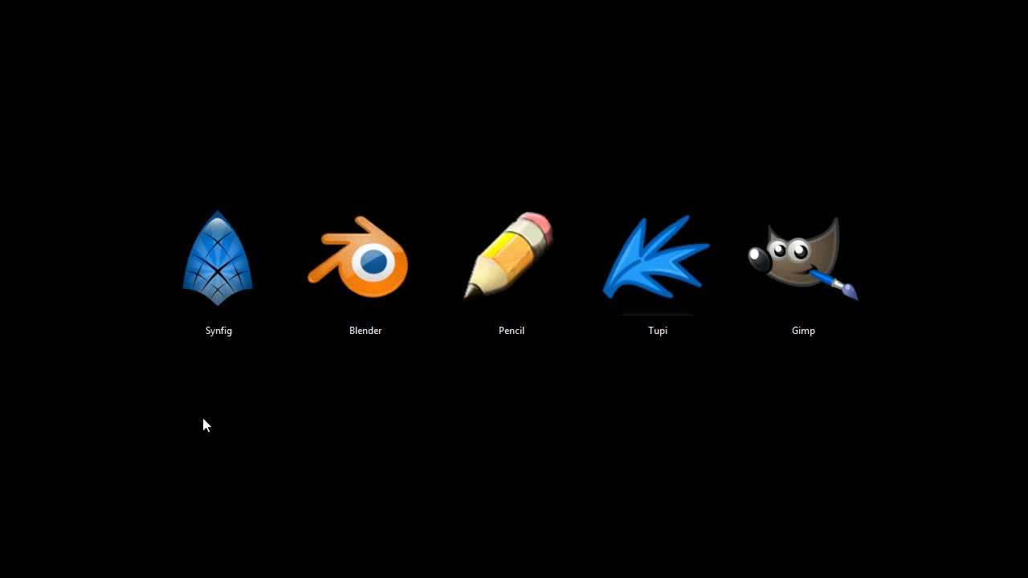
mouse_move(205, 383)
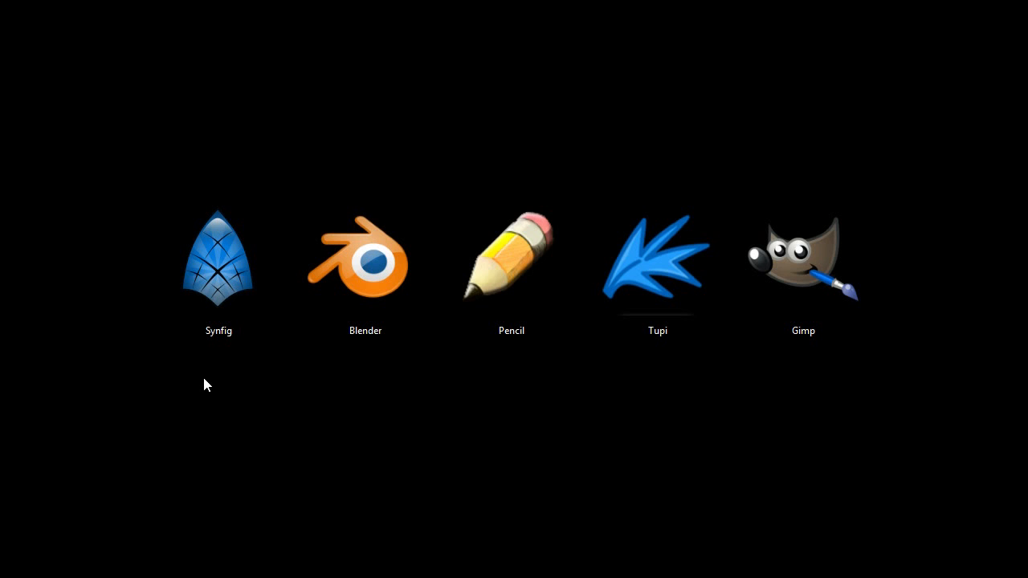
mouse_move(326, 386)
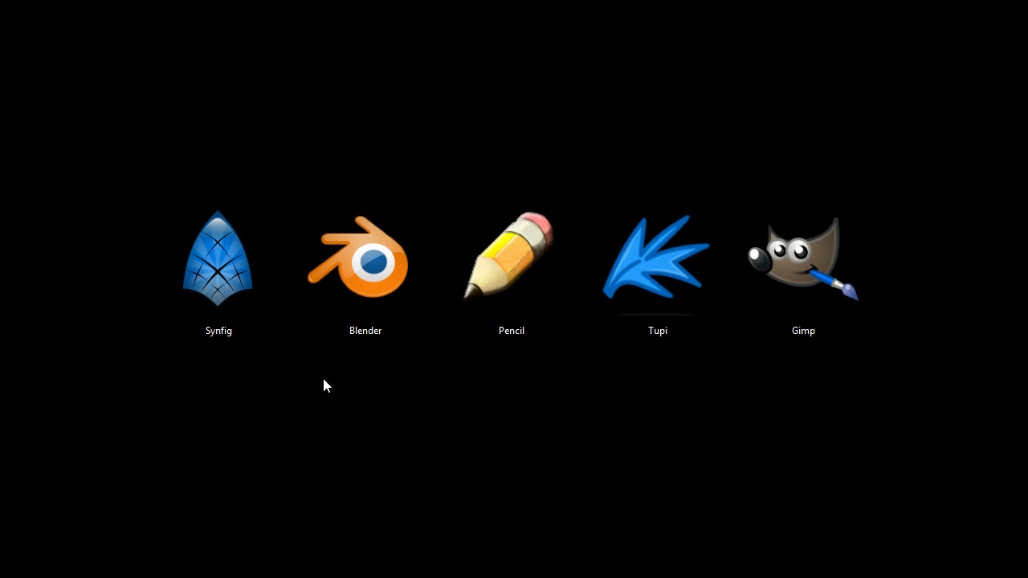
mouse_move(331, 399)
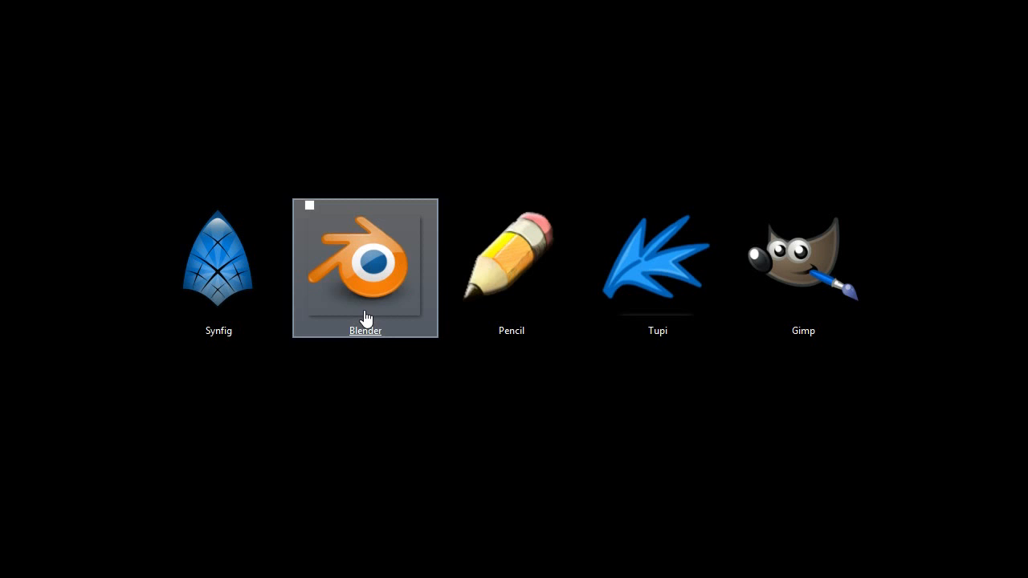
mouse_move(651, 437)
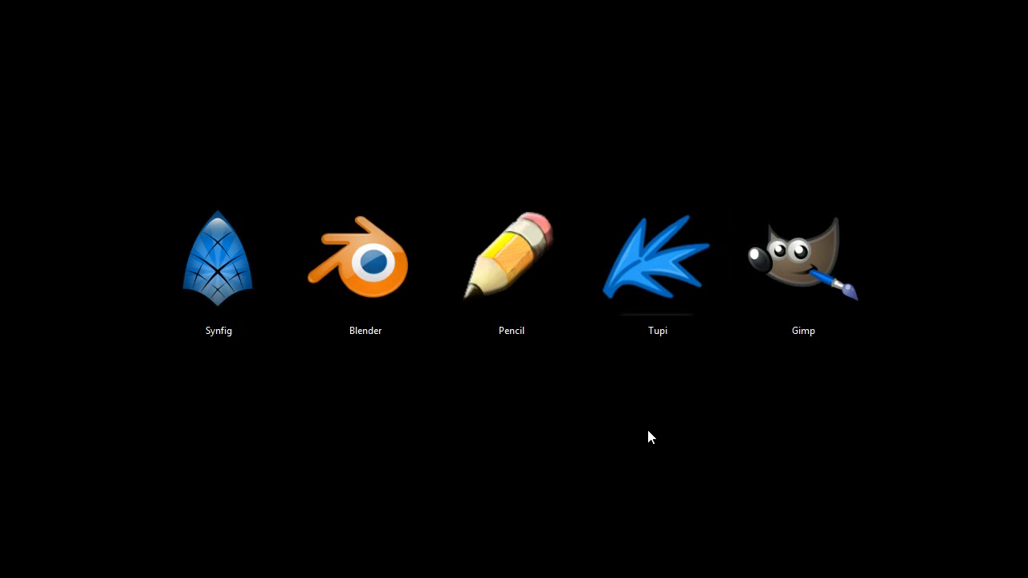
mouse_move(528, 452)
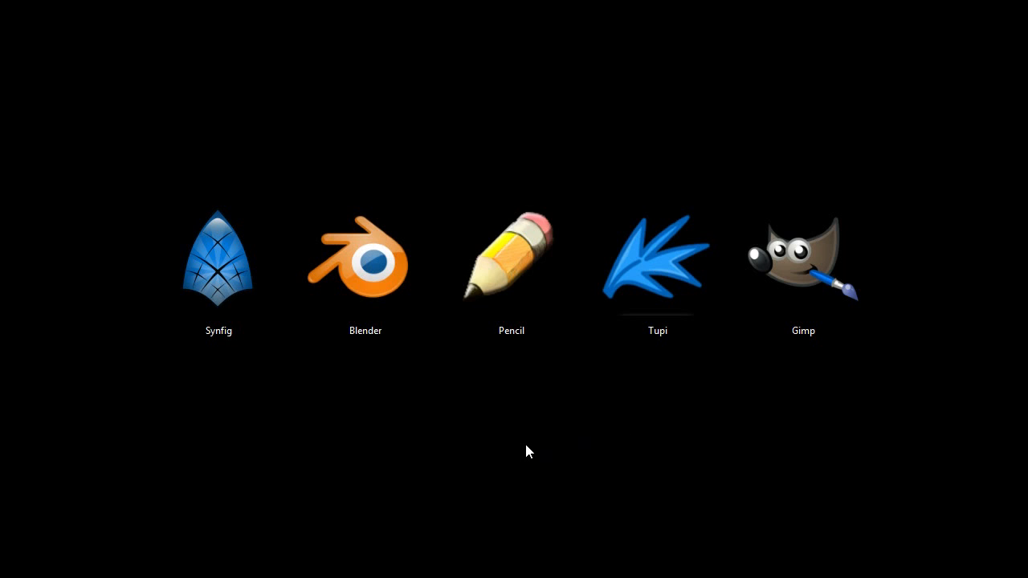
mouse_move(450, 456)
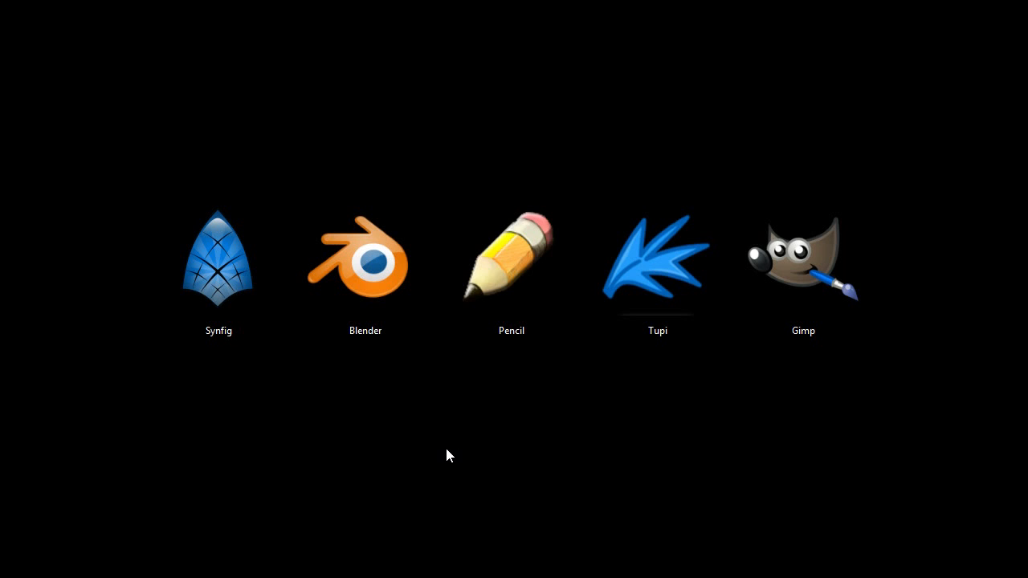